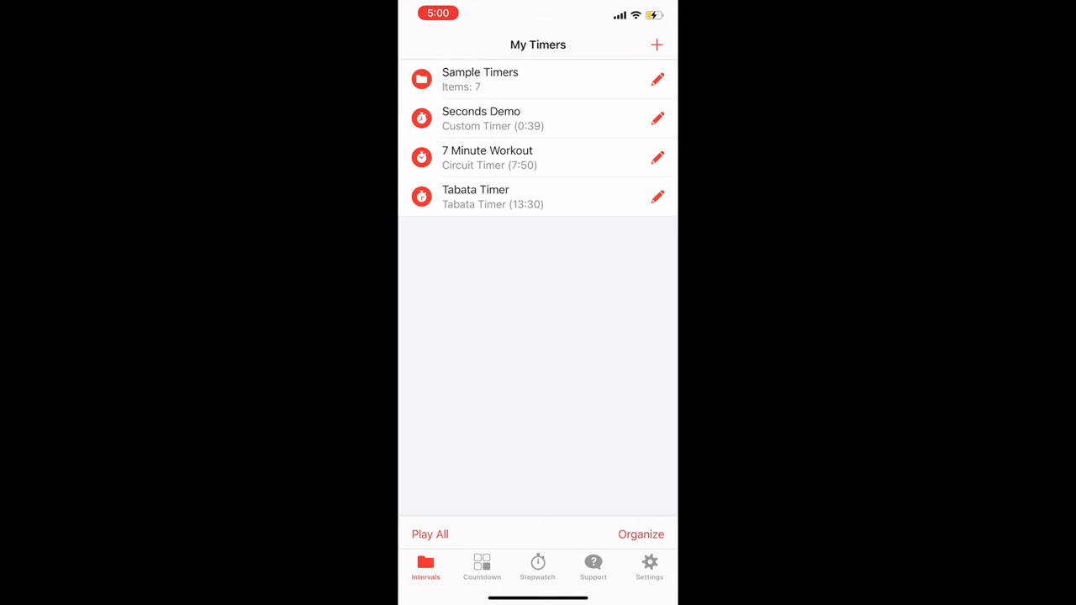
Create a new Circuit / Tabata timer named Full Body with 4 sets
{"action": "left_click", "coordinate": [656, 44]}
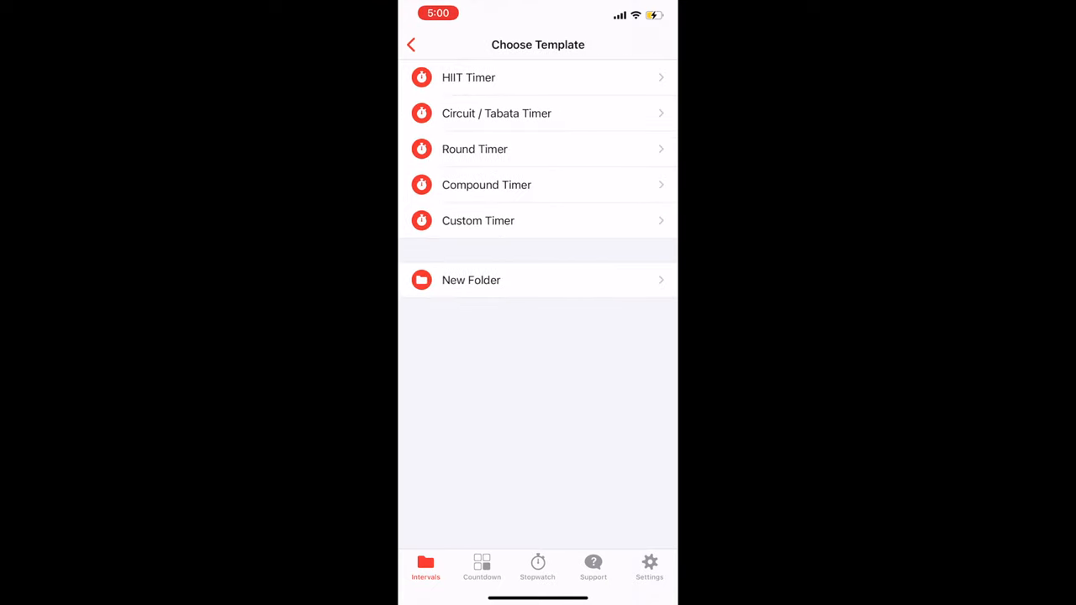
{"action": "left_click", "coordinate": [497, 114]}
{"action": "type", "text": "Full Body"}
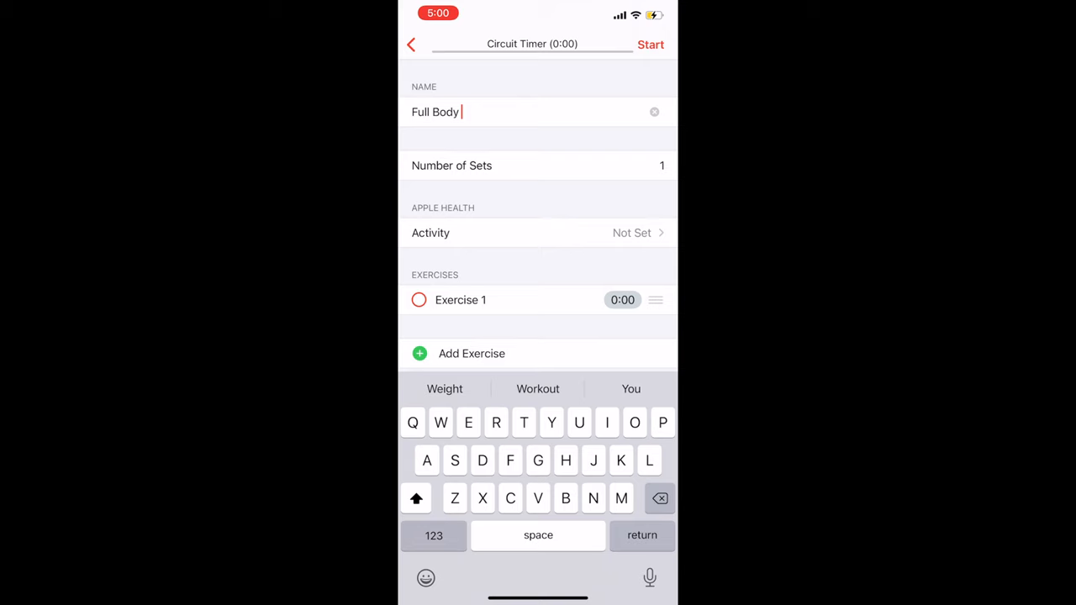
{"action": "type", "text": "cir"}
{"action": "left_click", "coordinate": [538, 165]}
{"action": "type", "text": "4"}
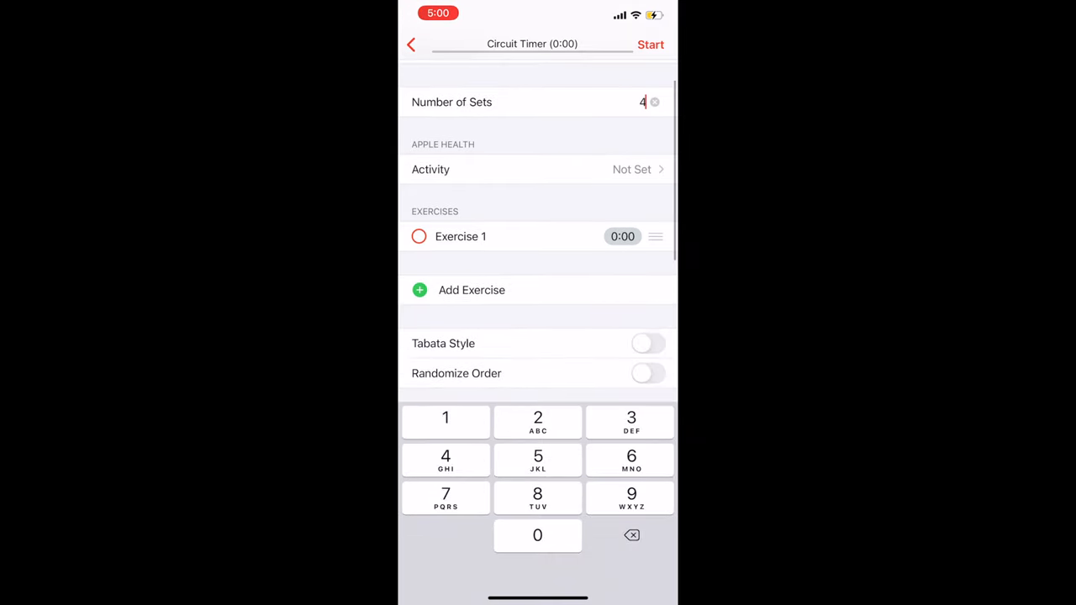
Rename the first two 45-second exercises to Squat and Burpee, adding a row after each
{"action": "left_click", "coordinate": [461, 235]}
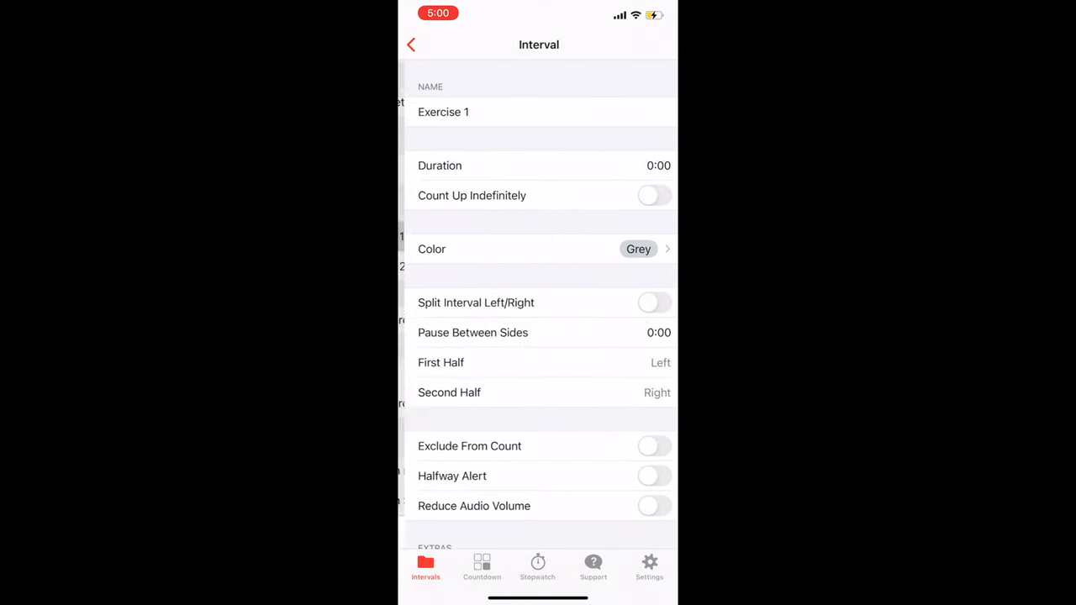
{"action": "left_click", "coordinate": [538, 111]}
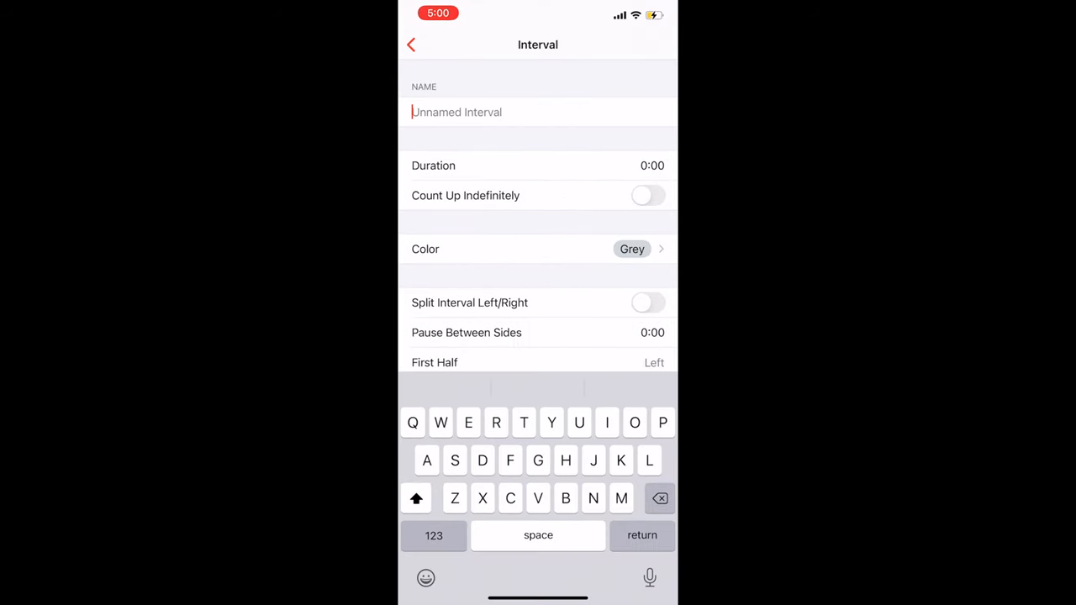
{"action": "type", "text": "Squat"}
{"action": "left_click", "coordinate": [640, 165]}
{"action": "type", "text": "45"}
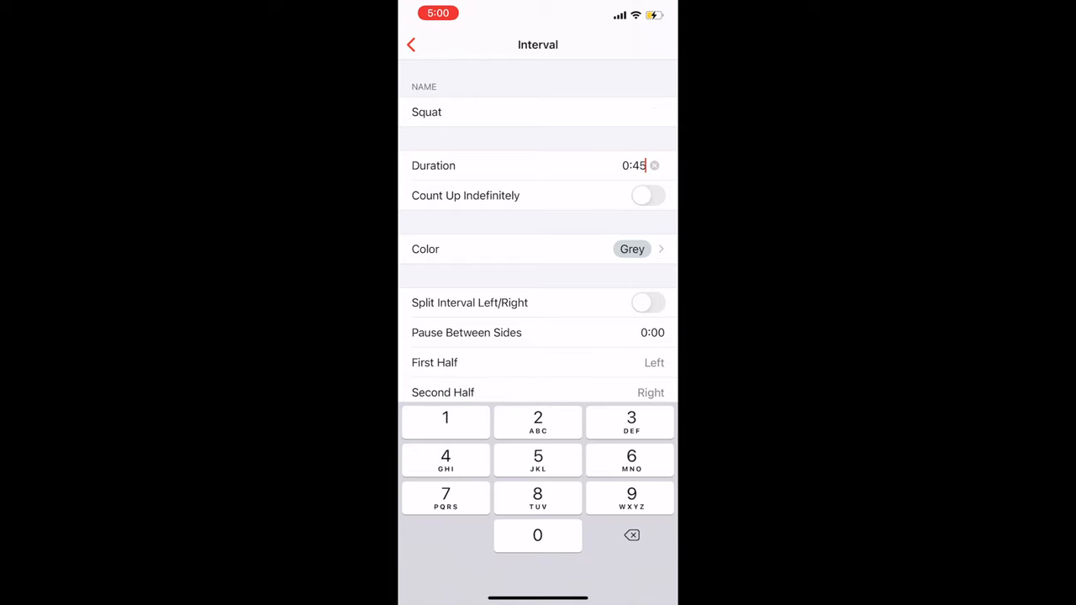
{"action": "left_click", "coordinate": [411, 44]}
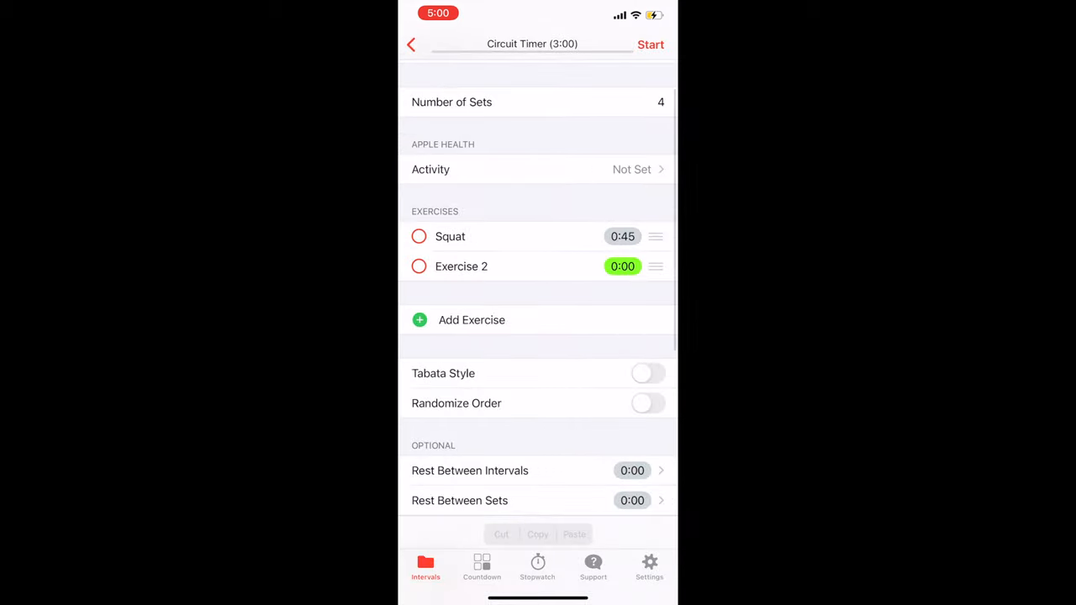
{"action": "left_click", "coordinate": [460, 266]}
{"action": "type", "text": "N"}
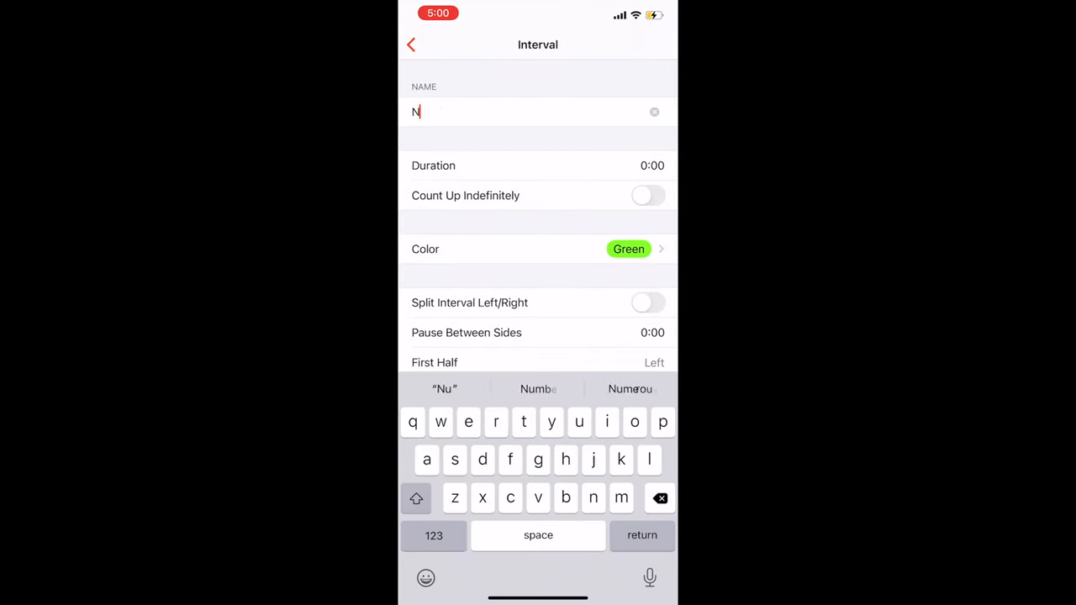
{"action": "type", "text": "Burpee"}
{"action": "left_click", "coordinate": [627, 165]}
{"action": "type", "text": "45"}
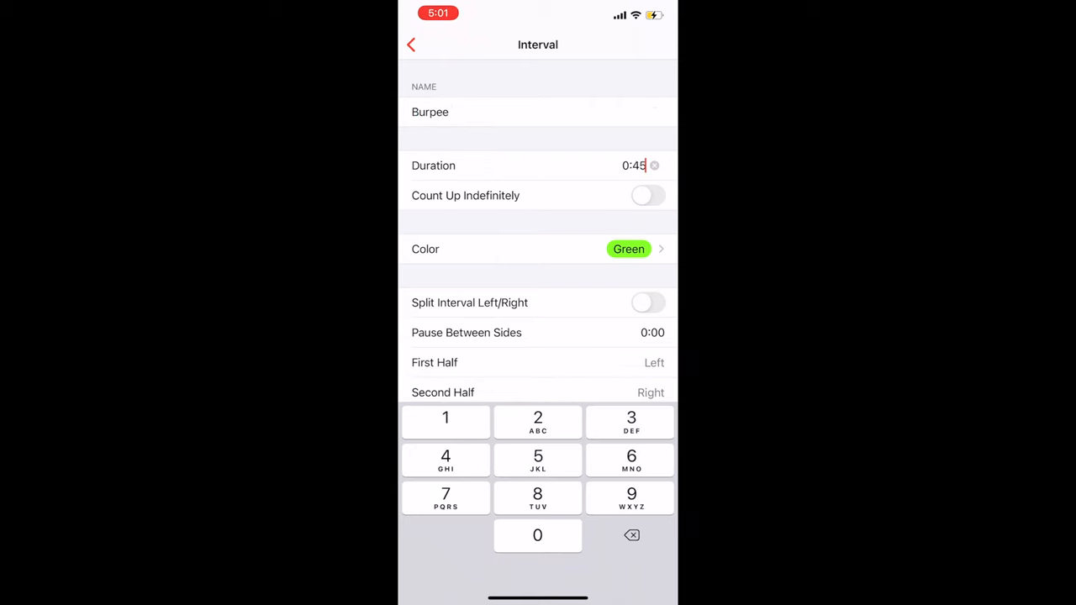
{"action": "left_click", "coordinate": [410, 44]}
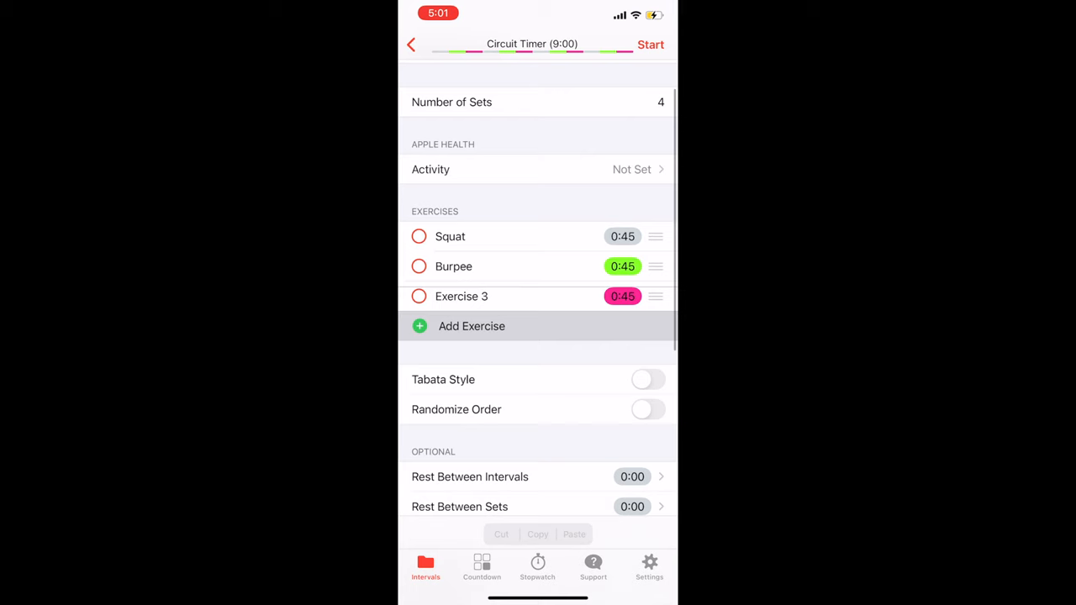
Add the remaining 45-second exercises Lunges, Jump Rope and KB swing
{"action": "left_click", "coordinate": [461, 296]}
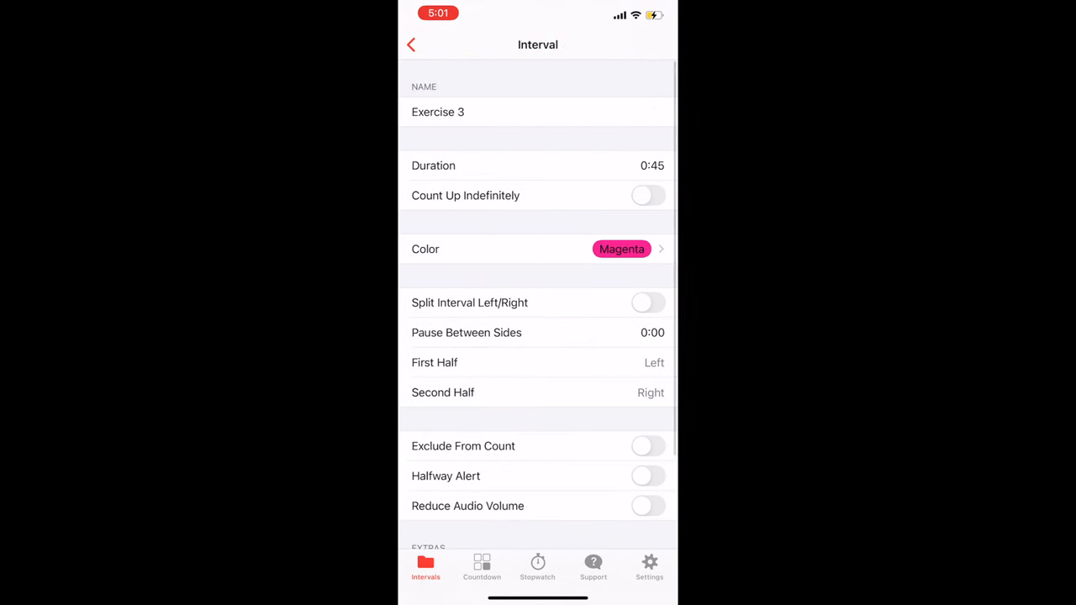
{"action": "type", "text": "Lunge"}
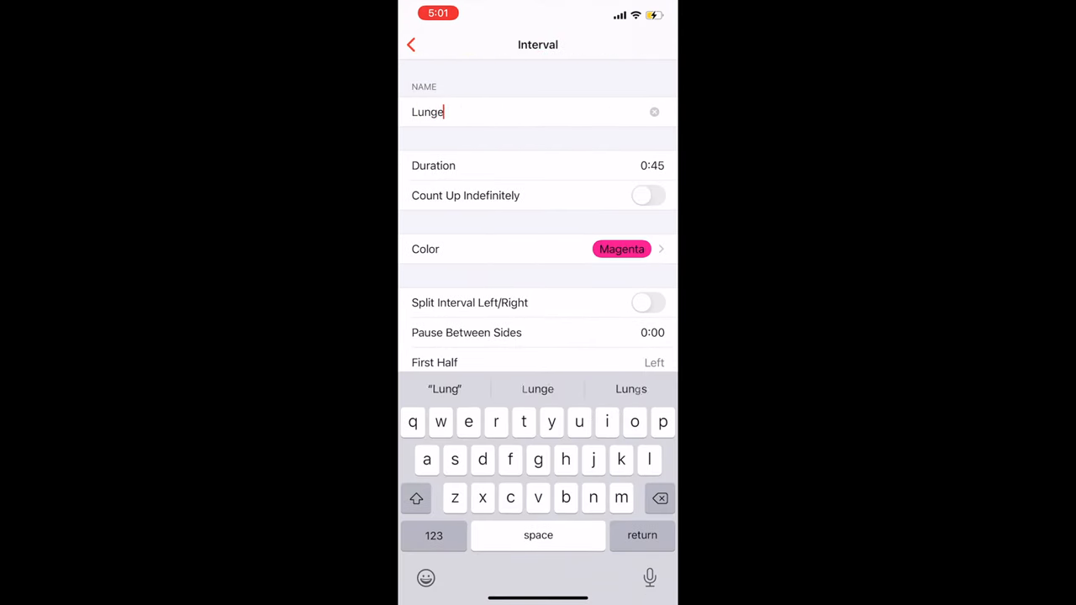
{"action": "type", "text": "s"}
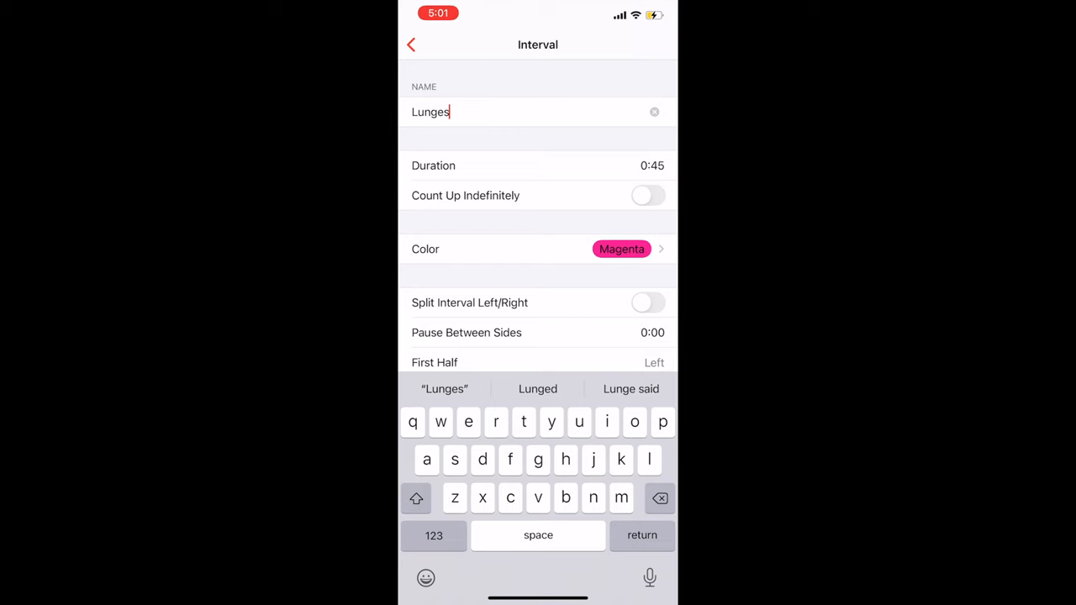
{"action": "left_click", "coordinate": [410, 44]}
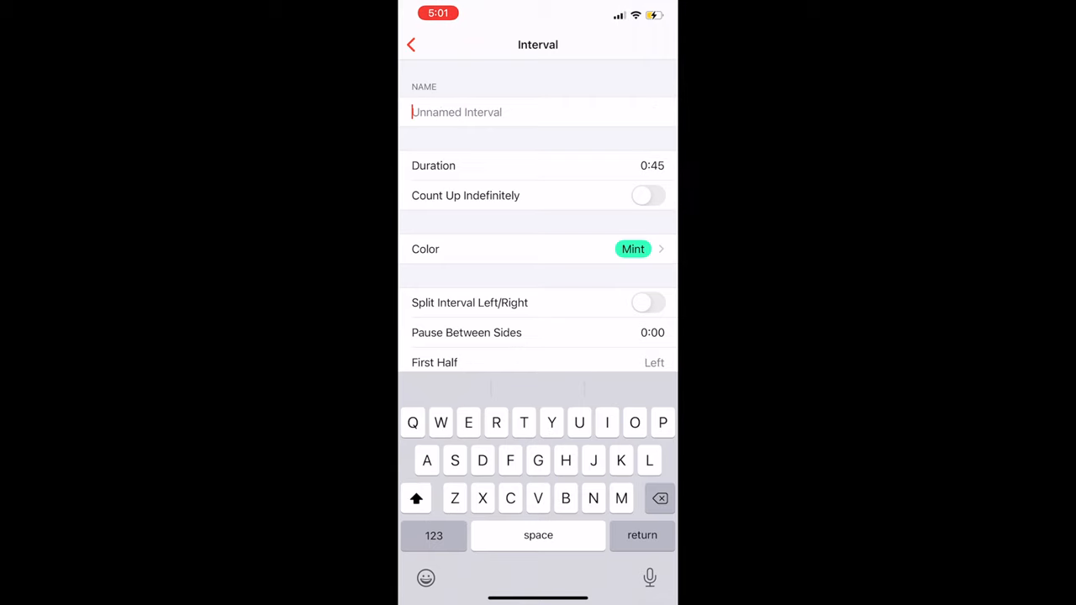
{"action": "type", "text": "Jim"}
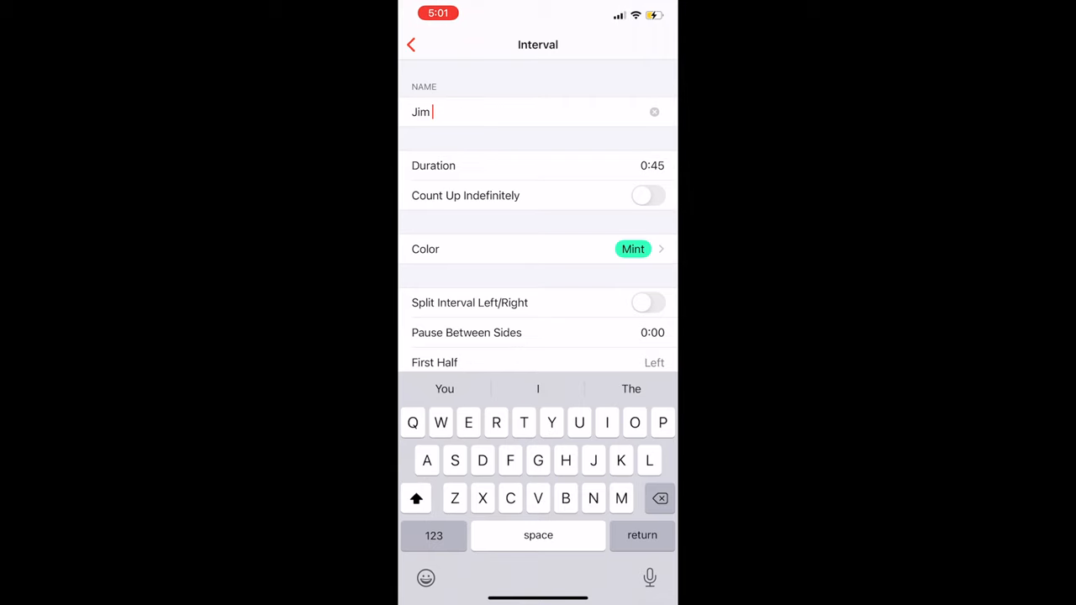
{"action": "type", "text": "um"}
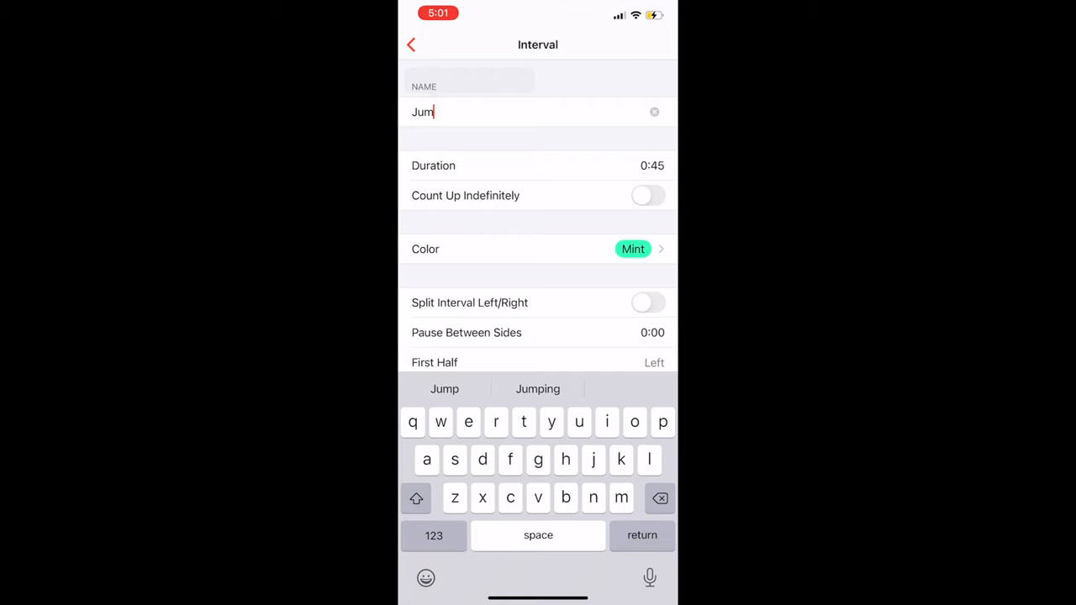
{"action": "left_click", "coordinate": [410, 43]}
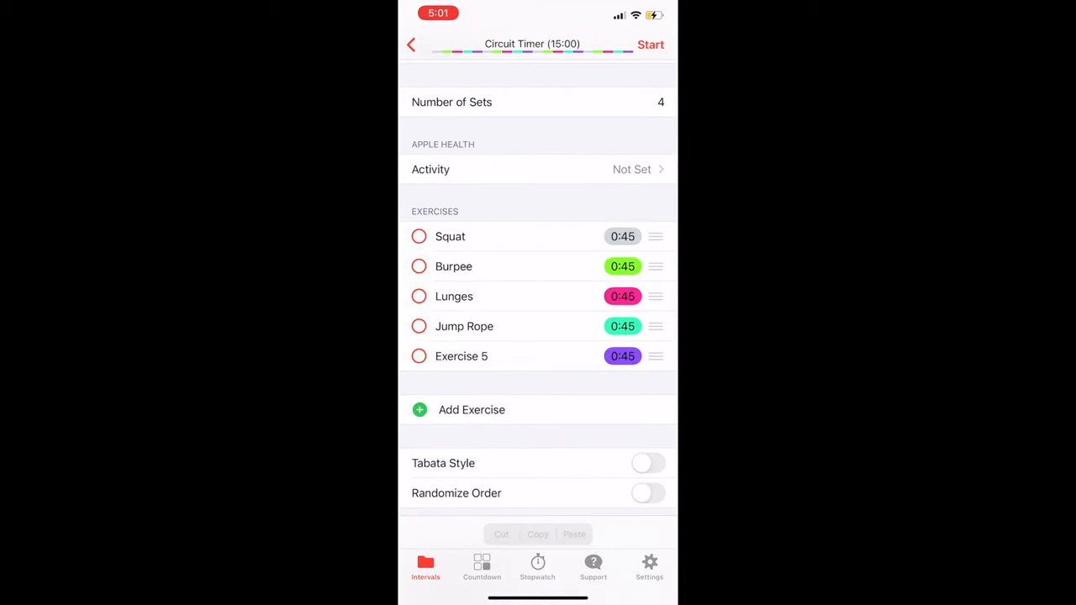
{"action": "left_click", "coordinate": [460, 357]}
{"action": "type", "text": "KB swing"}
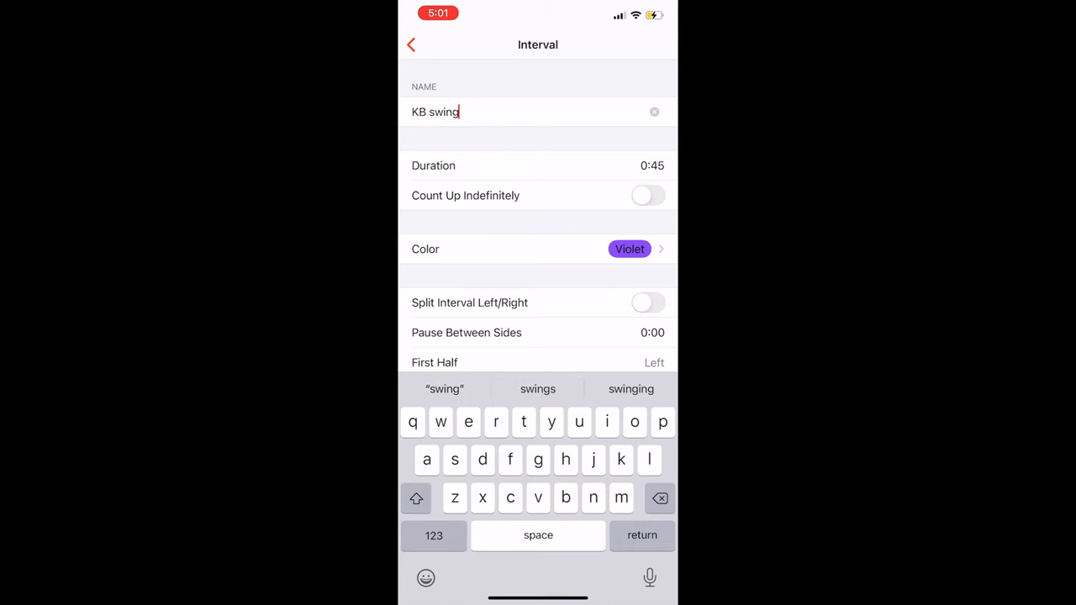
{"action": "left_click", "coordinate": [410, 44]}
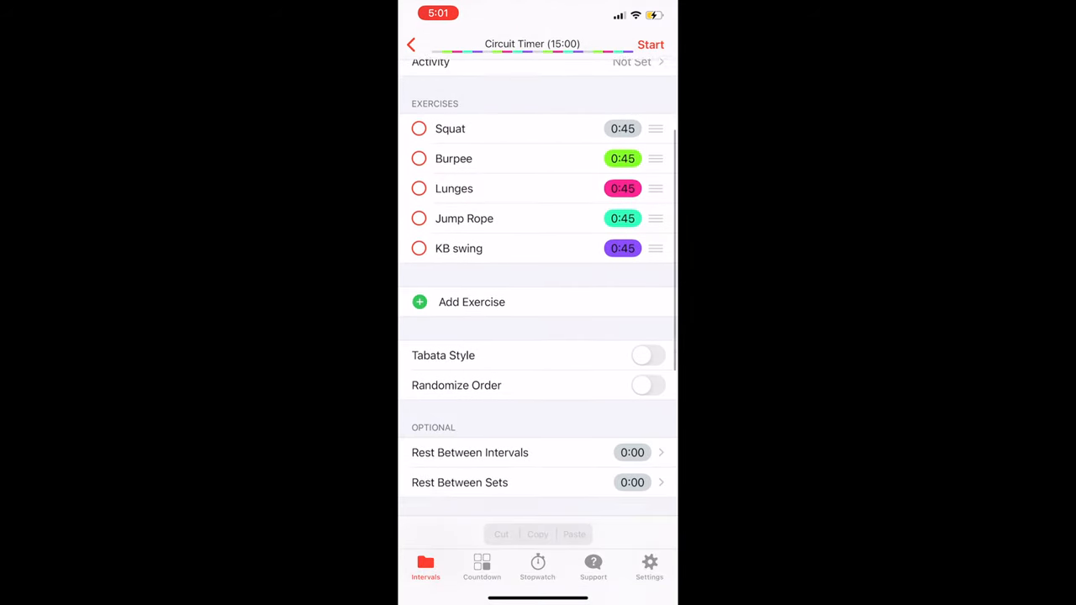
Set Rest Between Intervals to 0:15 and Rest Between Sets to 1:00, totalling 22:00
{"action": "scroll", "scroll_direction": "down", "scroll_amount": 3}
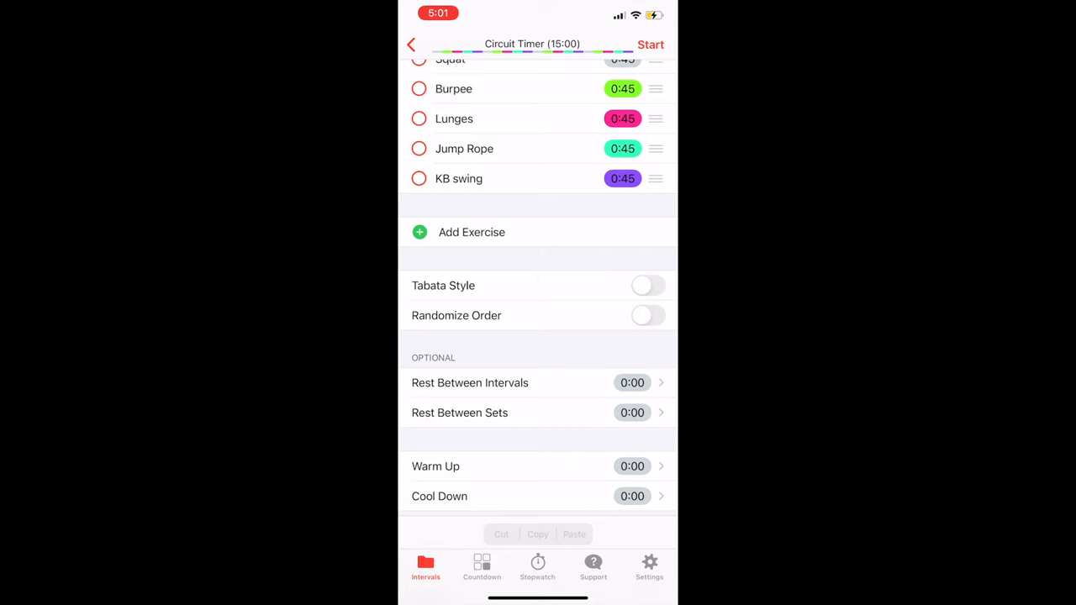
{"action": "left_click", "coordinate": [471, 384]}
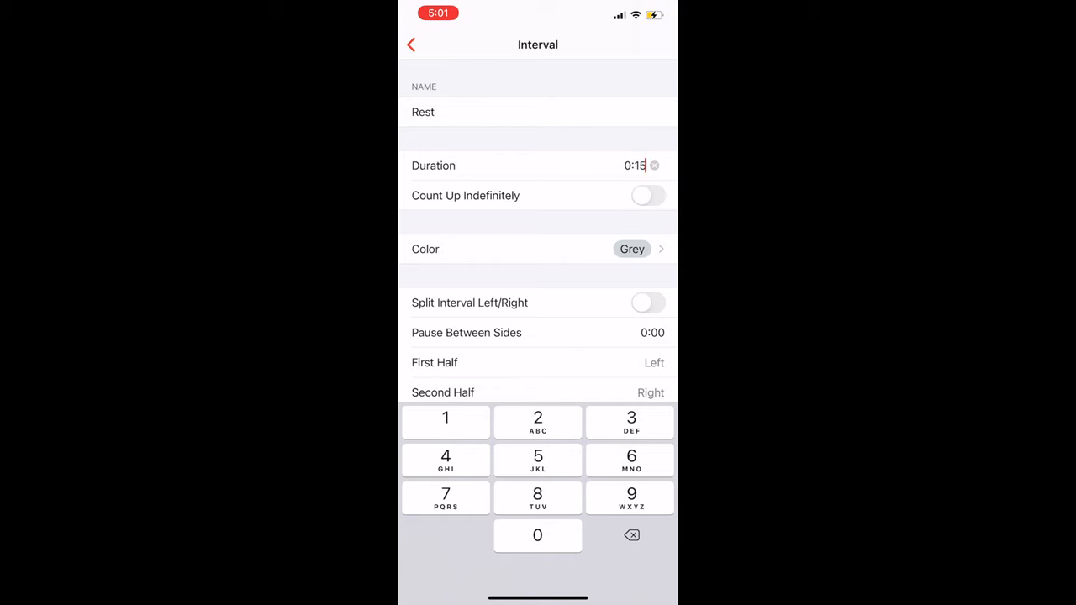
{"action": "left_click", "coordinate": [410, 44]}
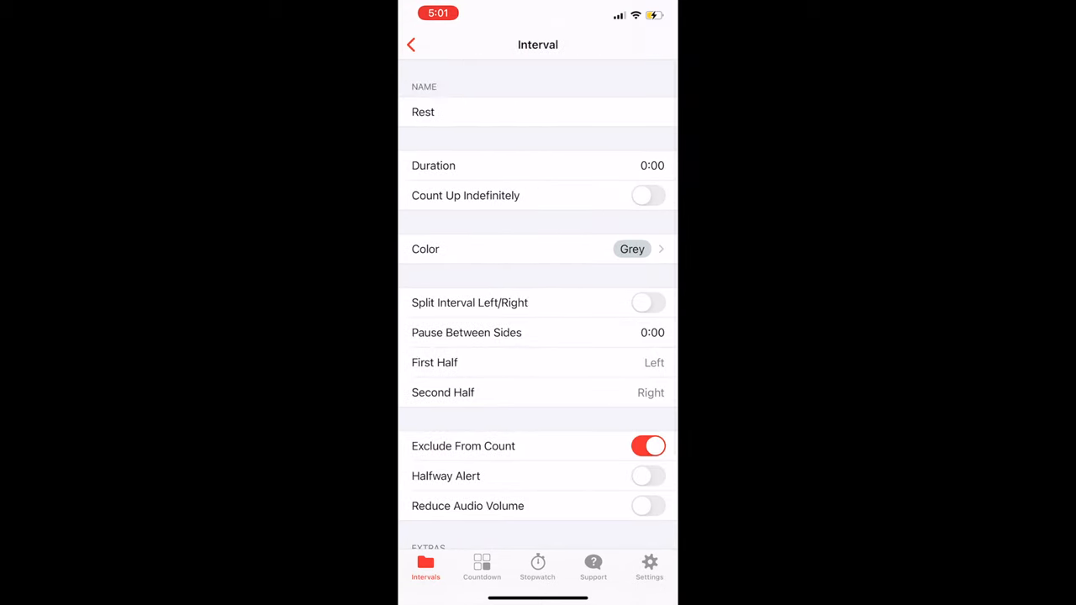
{"action": "left_click", "coordinate": [410, 44]}
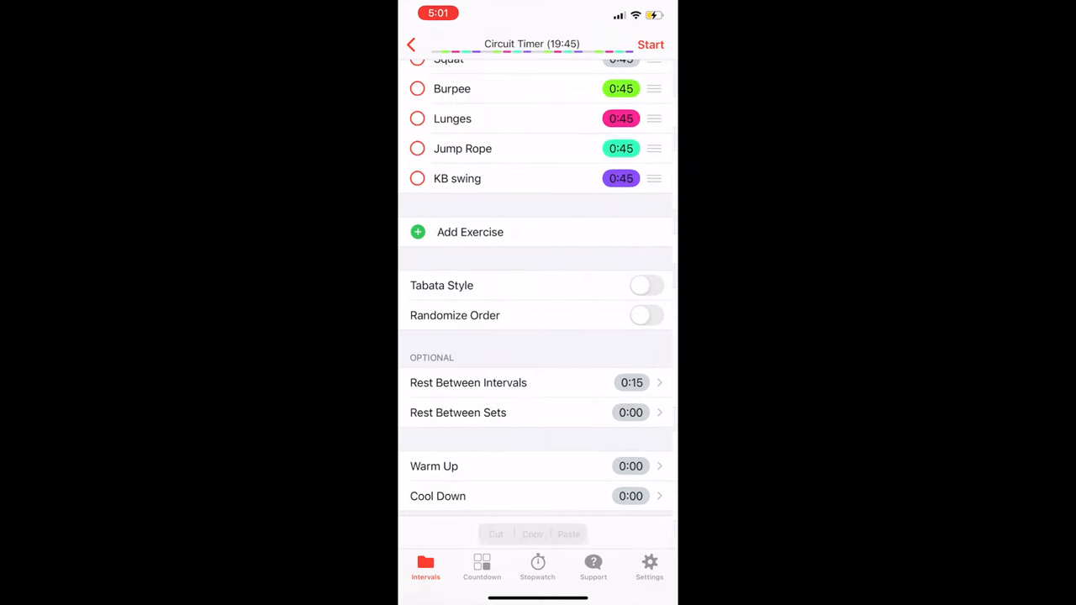
{"action": "left_click", "coordinate": [467, 384]}
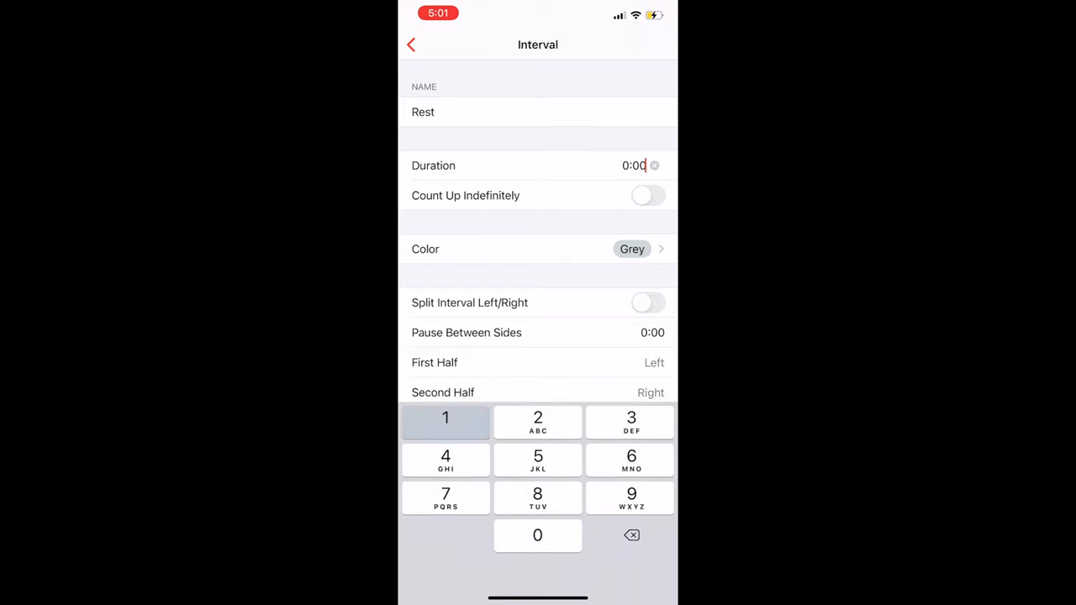
{"action": "left_click", "coordinate": [411, 44]}
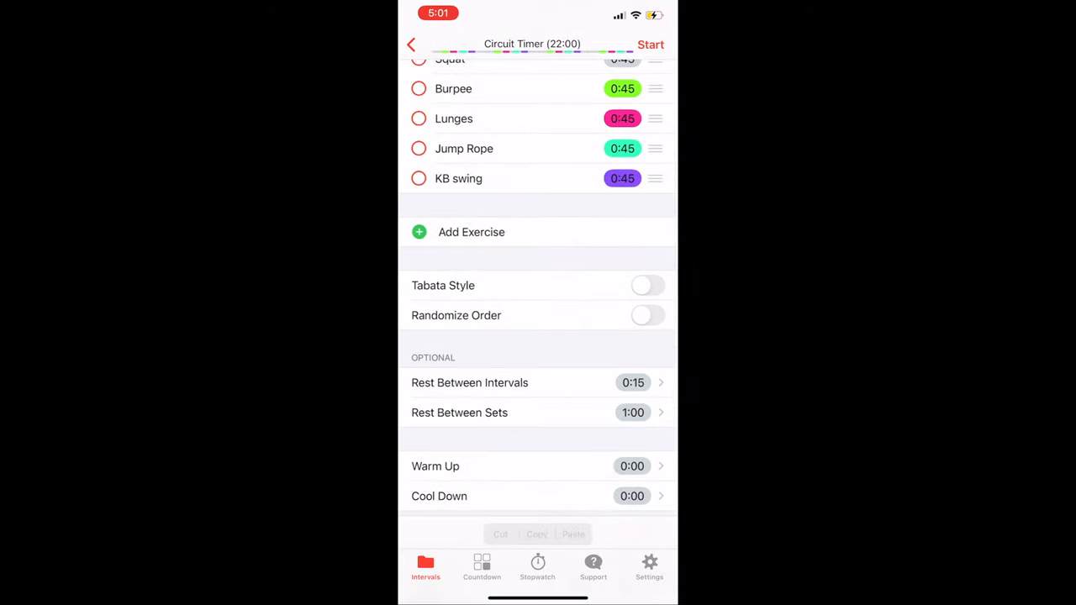
Review the Warm Up and Cool Down intervals without changing them
{"action": "scroll", "scroll_direction": "down", "scroll_amount": 3}
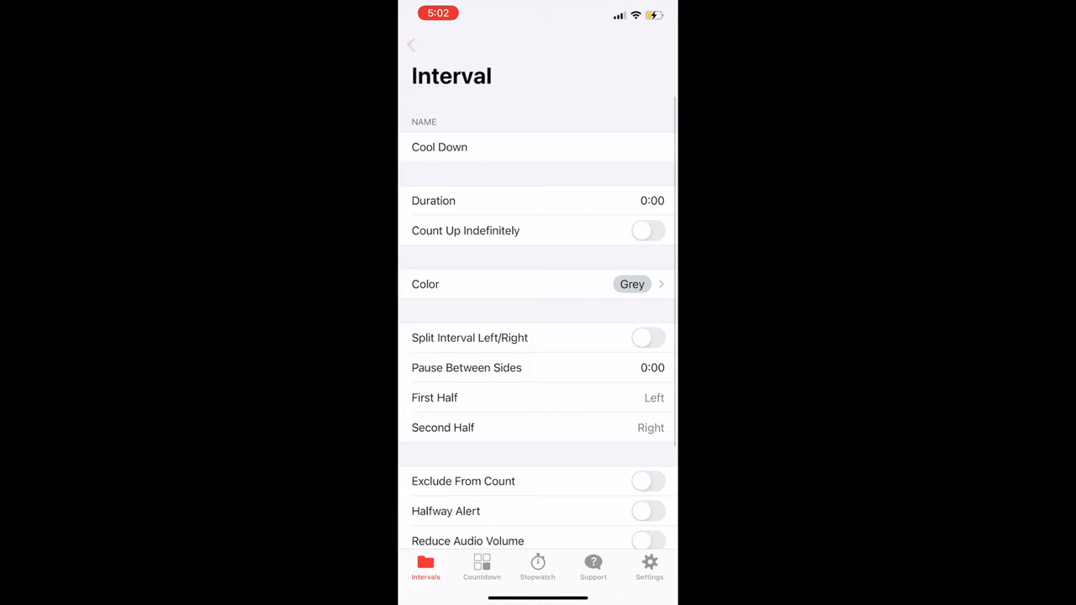
{"action": "left_click", "coordinate": [410, 44]}
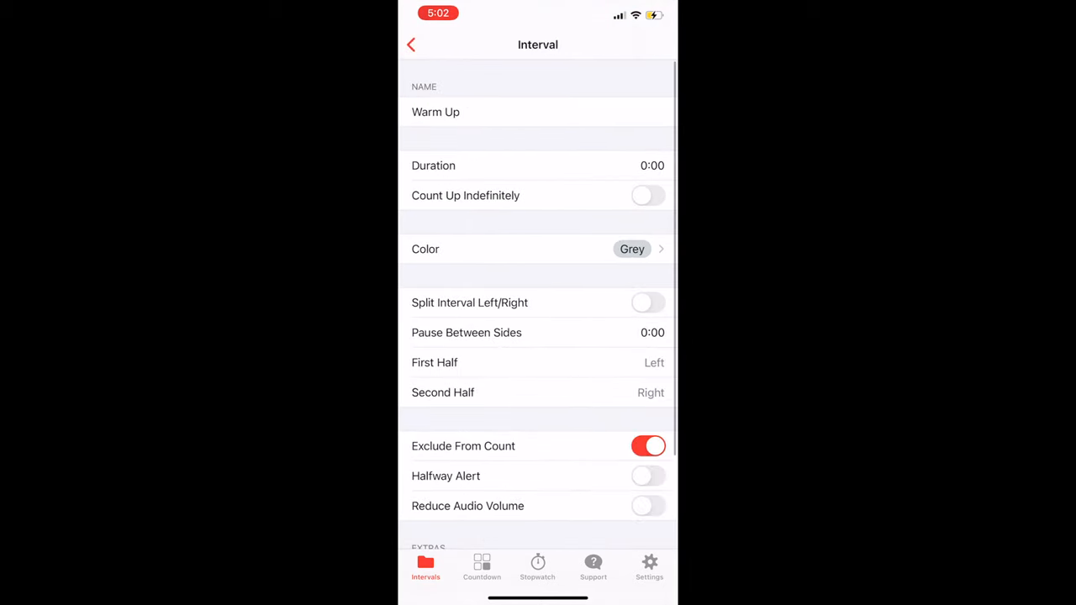
{"action": "left_click", "coordinate": [410, 44]}
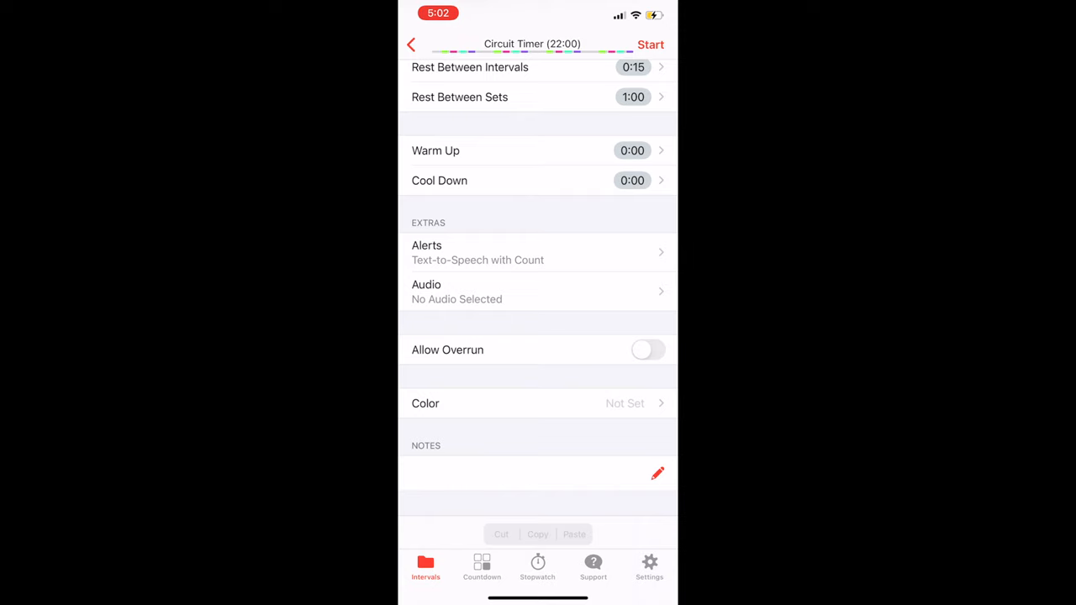
Enable Allow Overrun and go to the music library from the timer's Audio page
{"action": "left_click", "coordinate": [649, 474]}
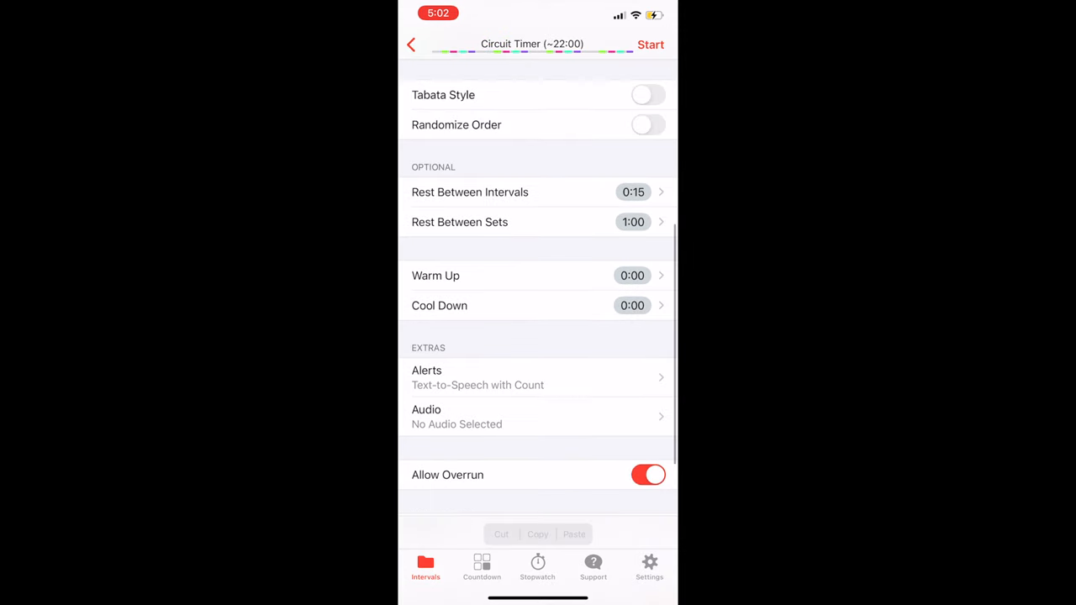
{"action": "left_click", "coordinate": [538, 417]}
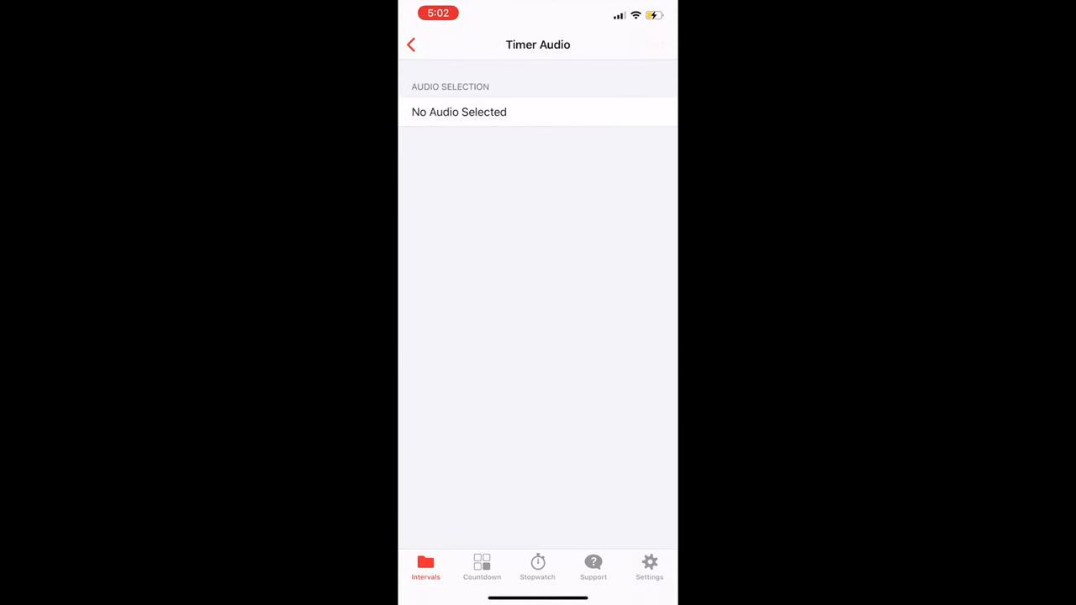
{"action": "left_click", "coordinate": [459, 111]}
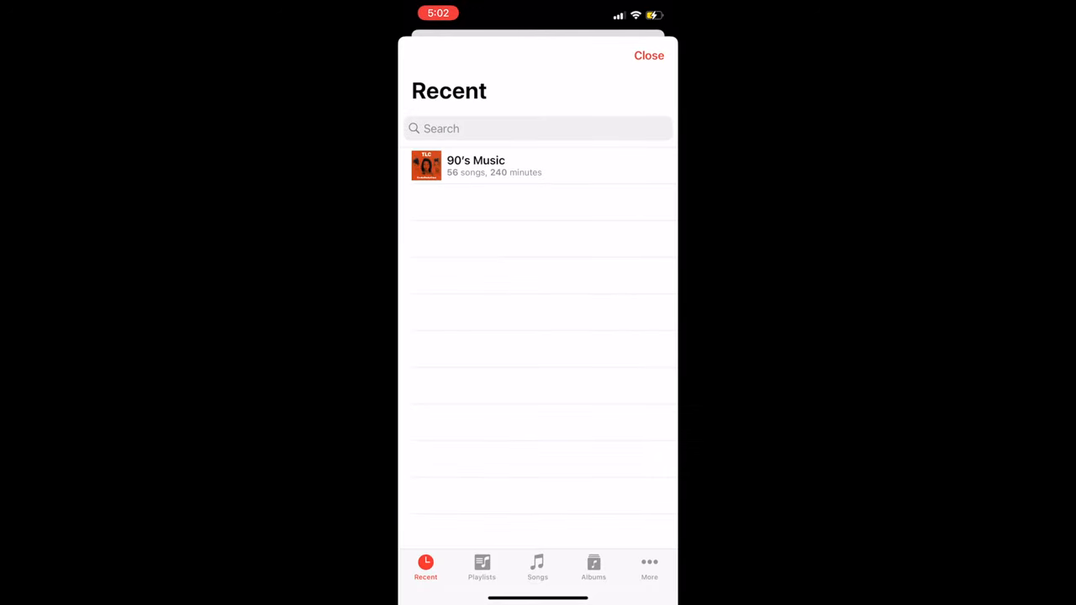
Choose the Cycle 5 playlist as audio with Shuffle and Sync song changes with intervals on
{"action": "left_click", "coordinate": [481, 569]}
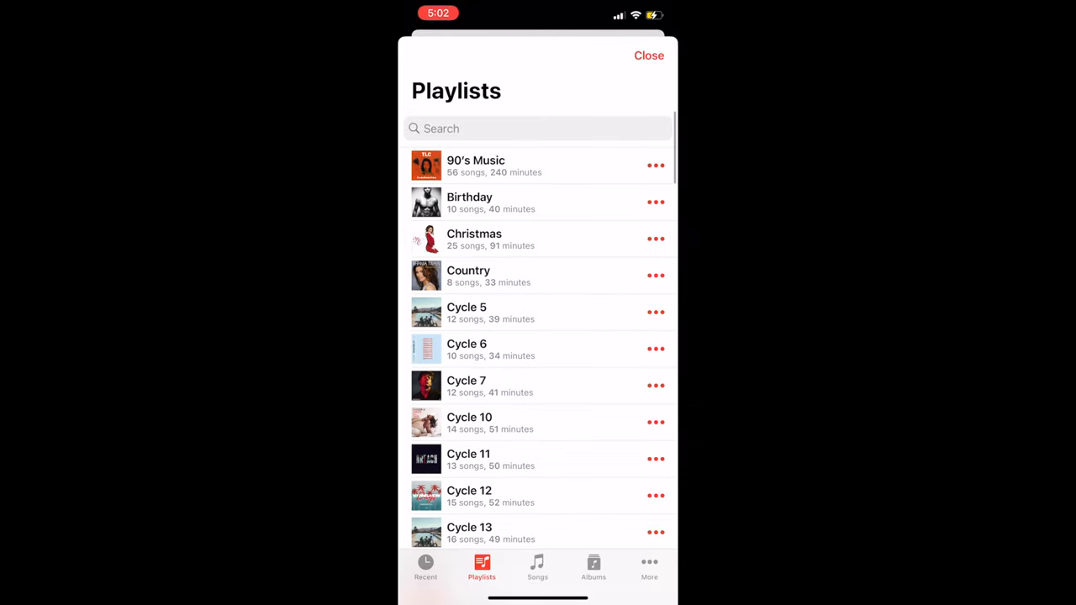
{"action": "left_click", "coordinate": [491, 311]}
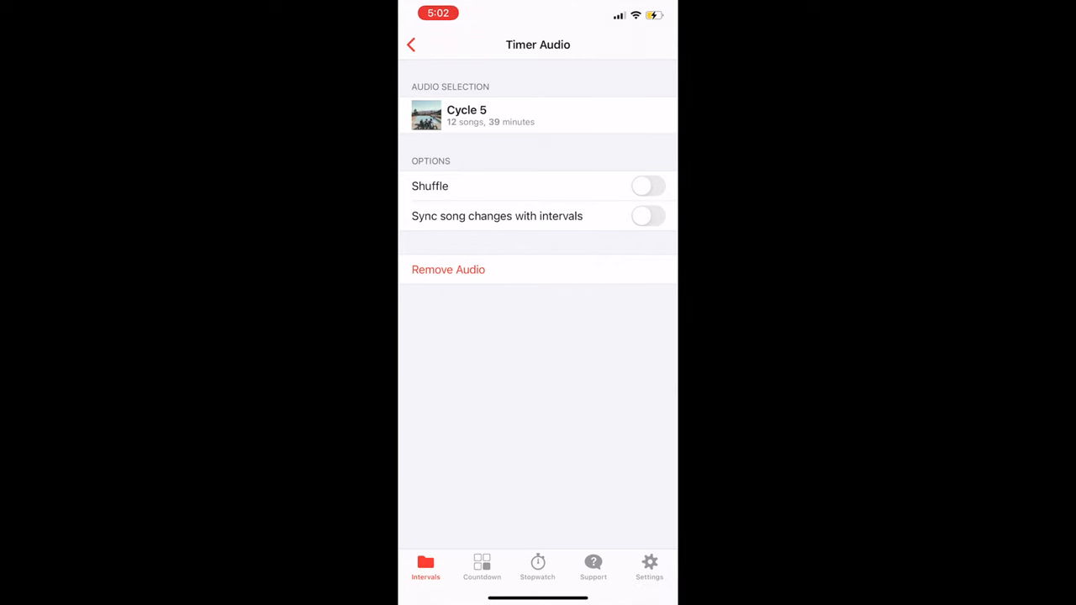
{"action": "left_click", "coordinate": [649, 185]}
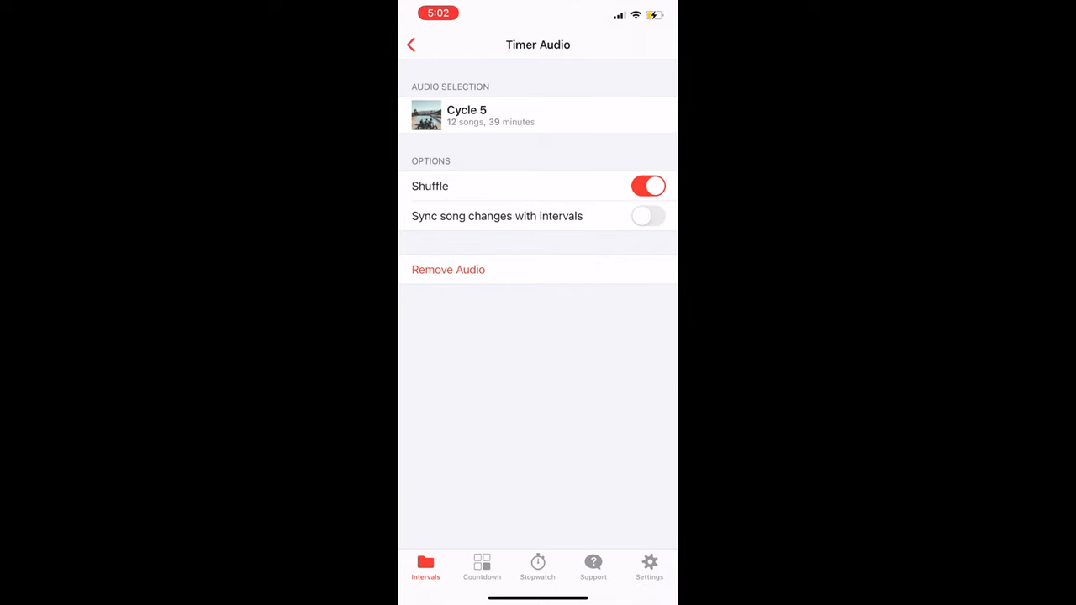
{"action": "left_click", "coordinate": [649, 215]}
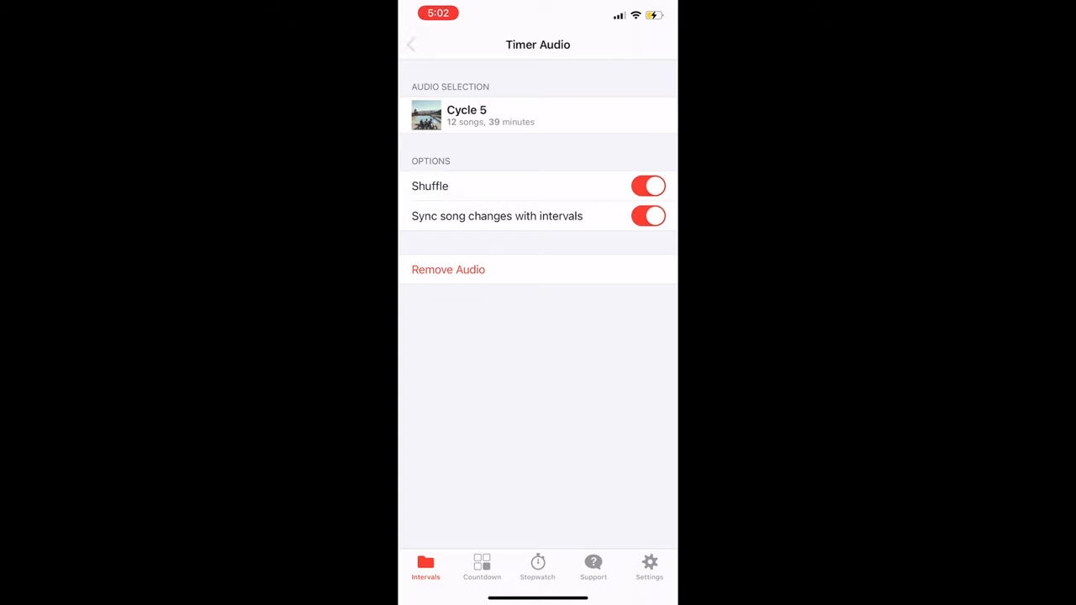
{"action": "left_click", "coordinate": [411, 44]}
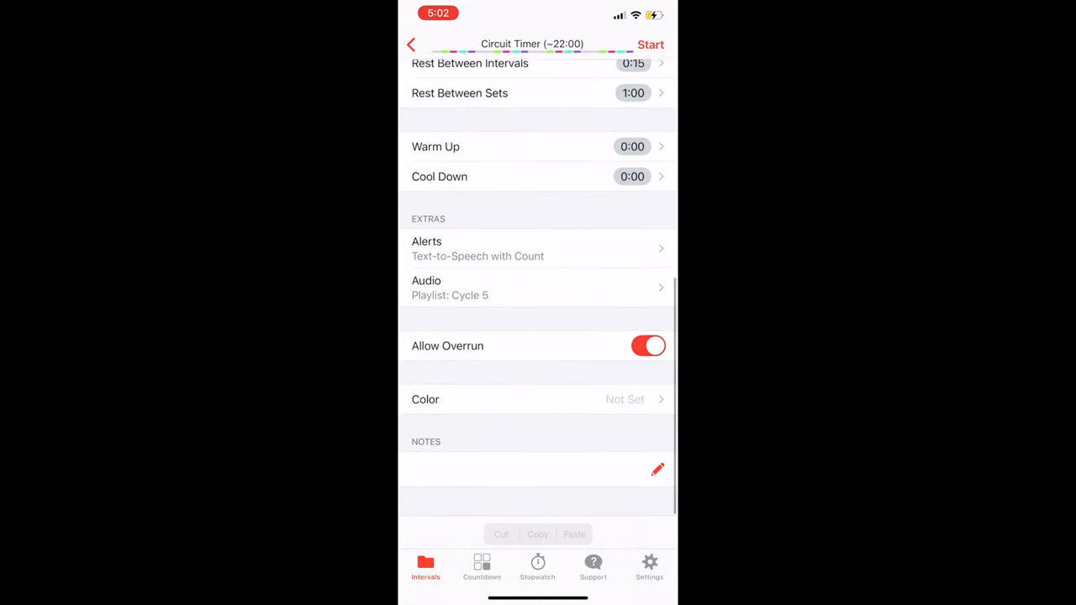
Leave the circuit settings and show the Countdown screen reading 00:00
{"action": "scroll", "scroll_direction": "up", "scroll_amount": 3}
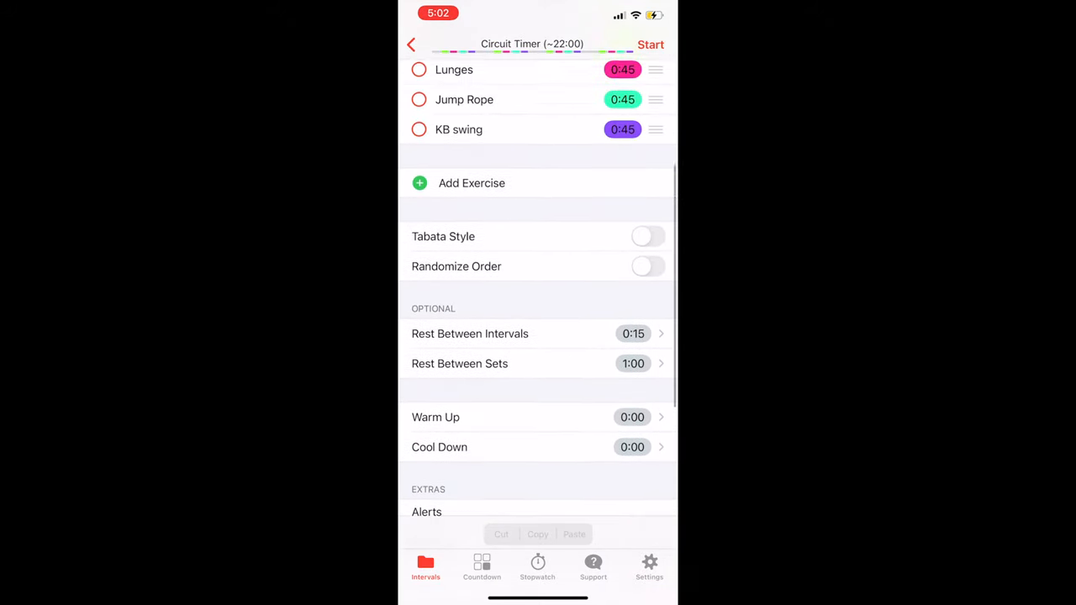
{"action": "scroll", "scroll_direction": "down", "scroll_amount": 3}
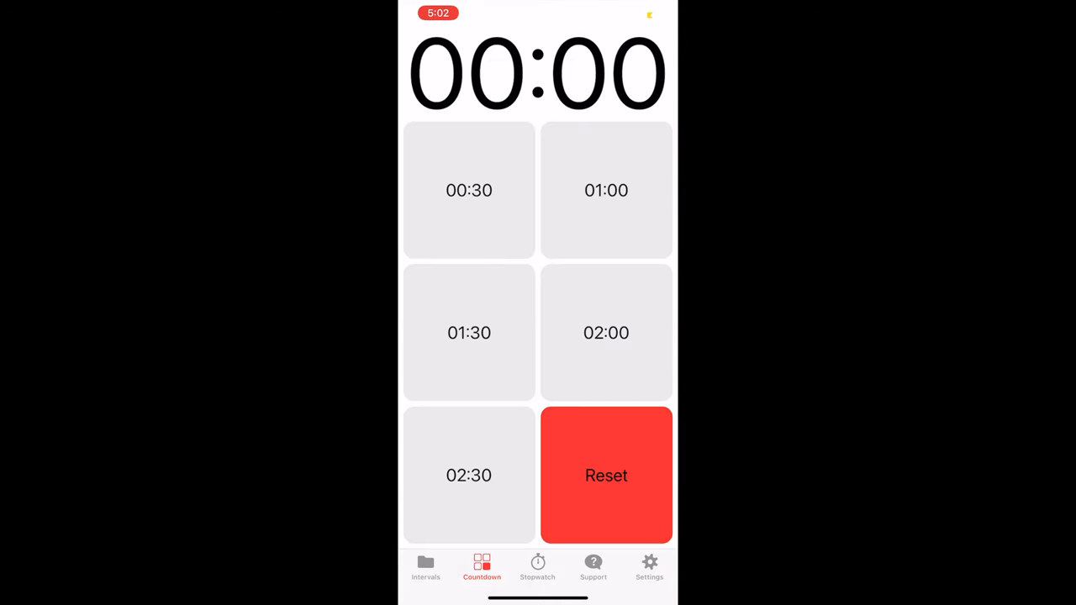
{"action": "left_click", "coordinate": [468, 190]}
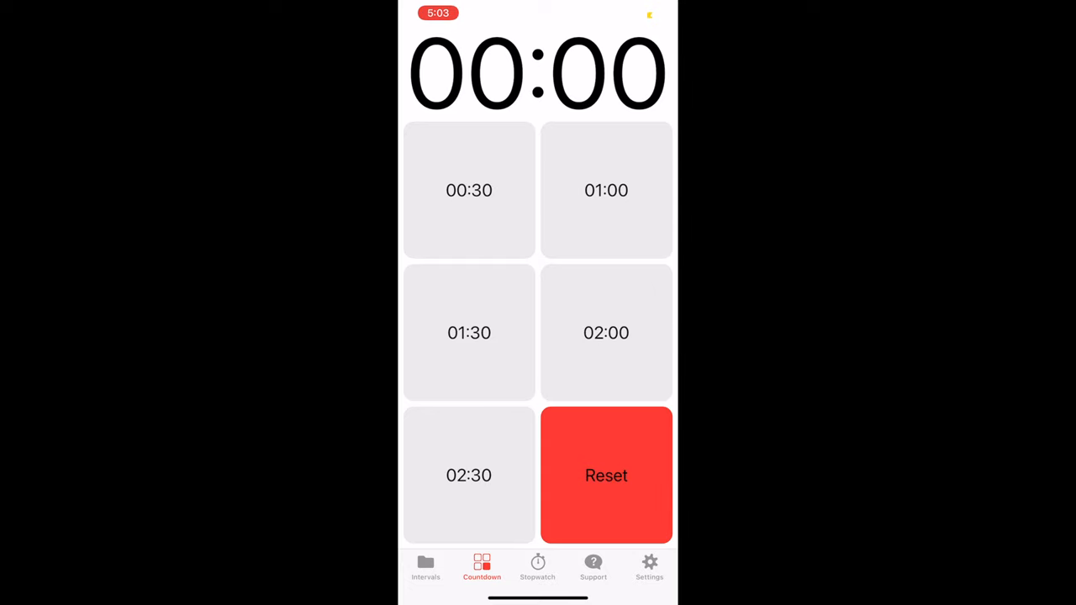
Run the stopwatch with a few laps, reset it to zero, then show the Support page
{"action": "left_click", "coordinate": [538, 568]}
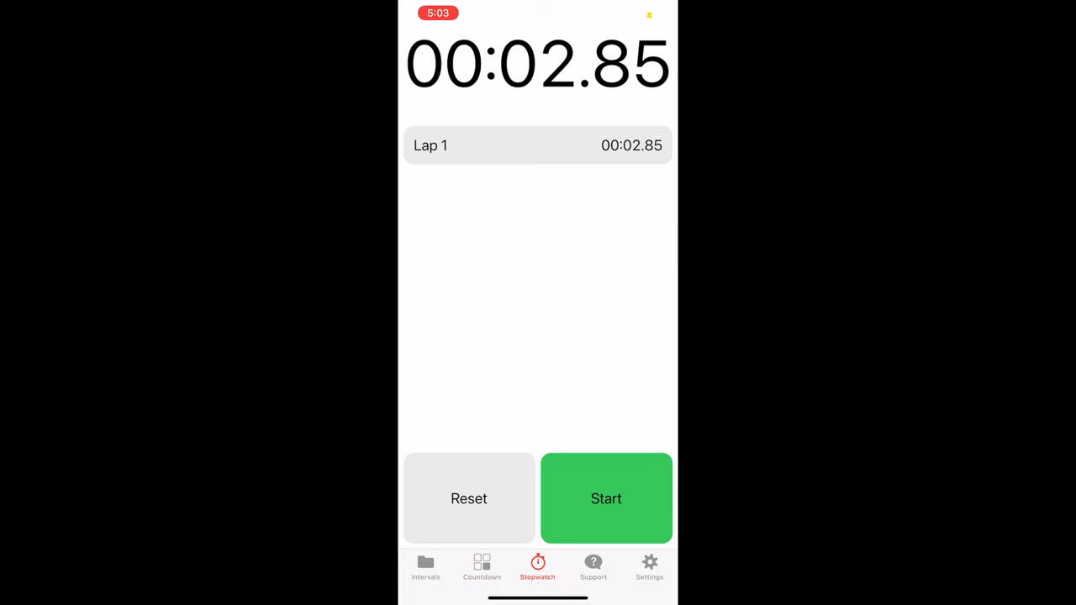
{"action": "left_click", "coordinate": [605, 498]}
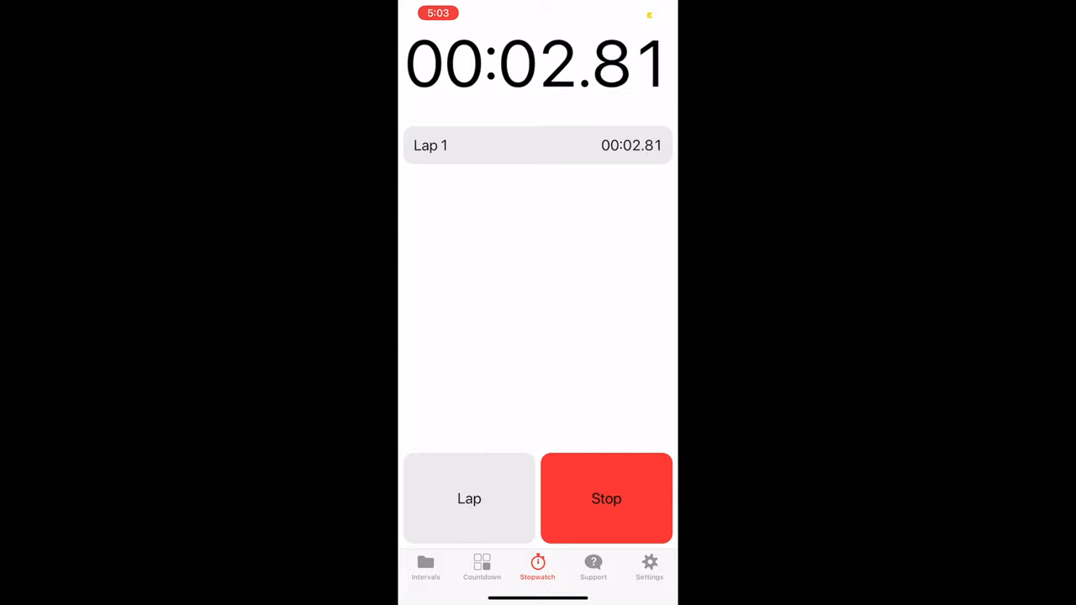
{"action": "left_click", "coordinate": [469, 497]}
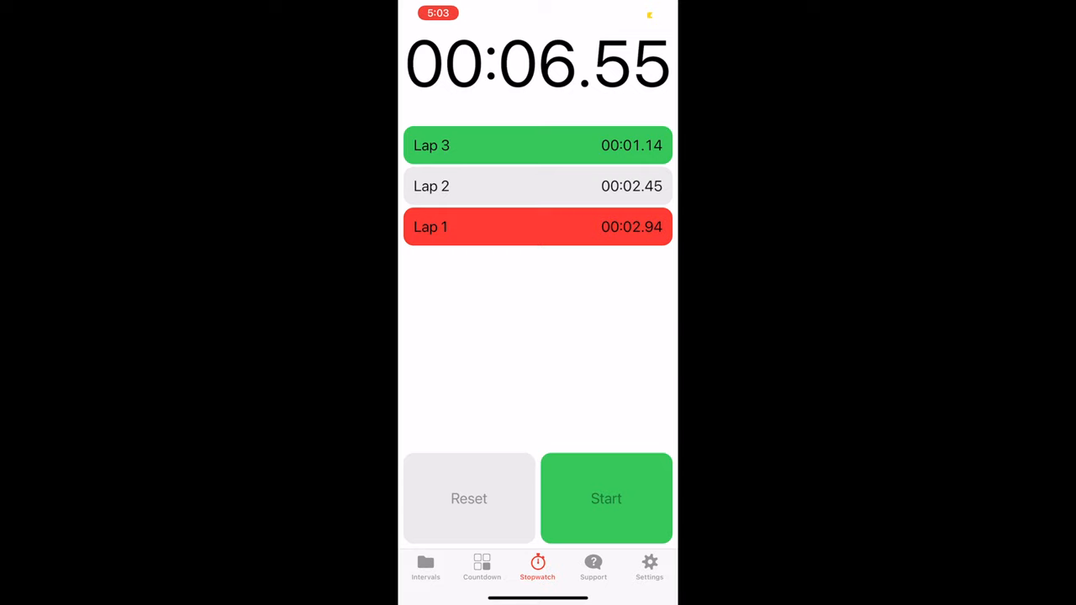
{"action": "left_click", "coordinate": [468, 498]}
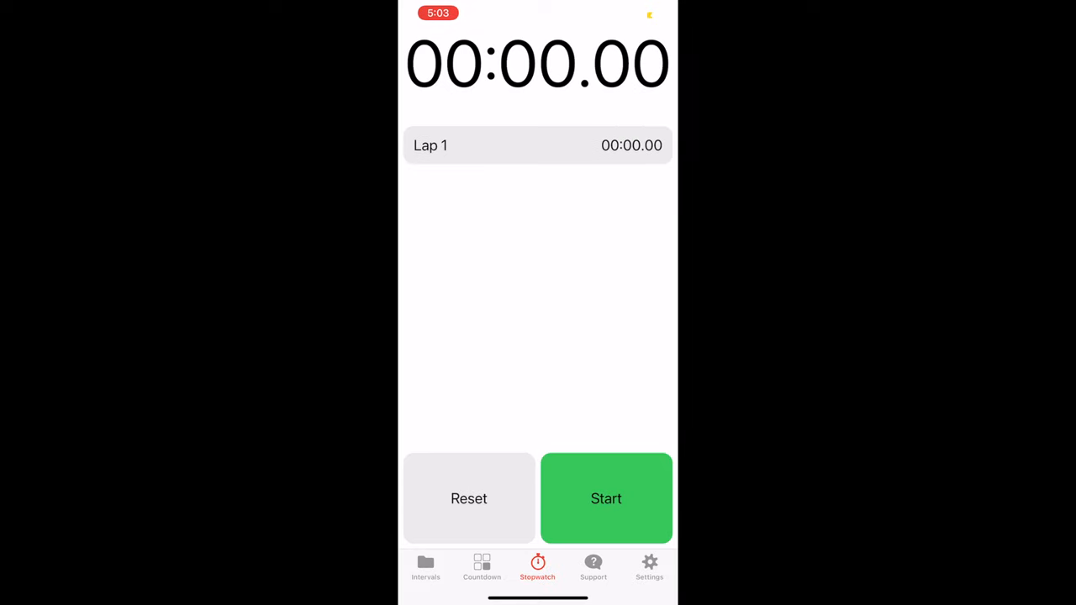
{"action": "left_click", "coordinate": [592, 568]}
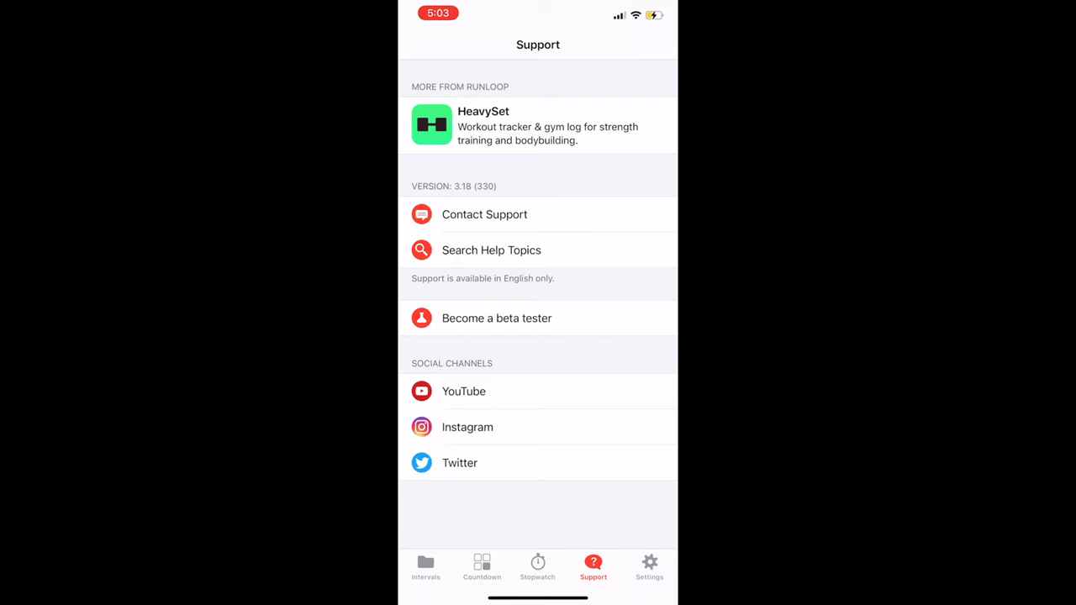
Turn on Save Workout Data to Apple Health and browse Timer Settings unchanged
{"action": "left_click", "coordinate": [649, 568]}
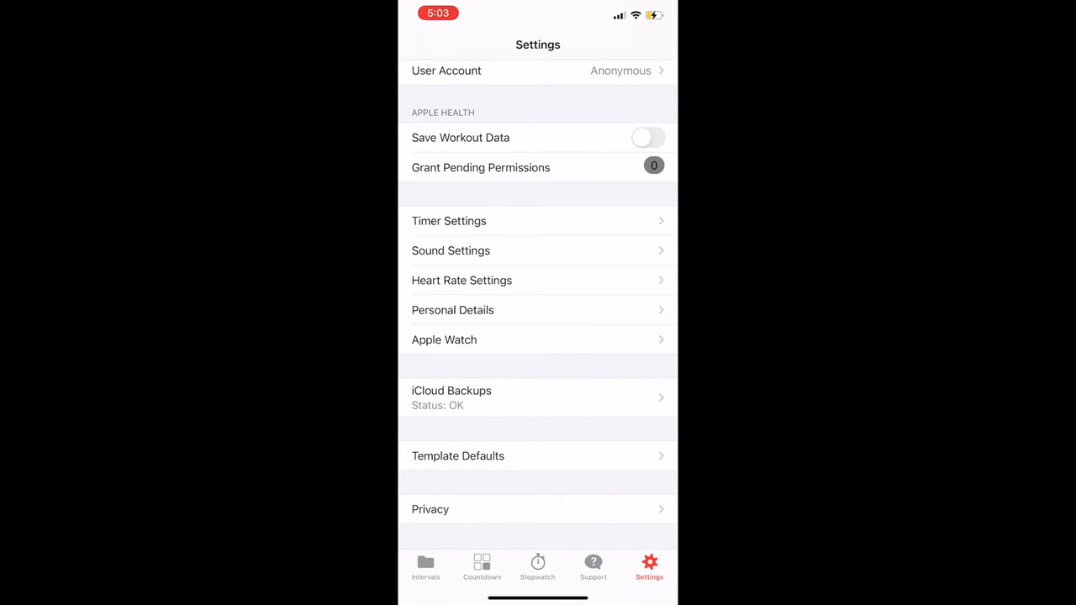
{"action": "left_click", "coordinate": [647, 138]}
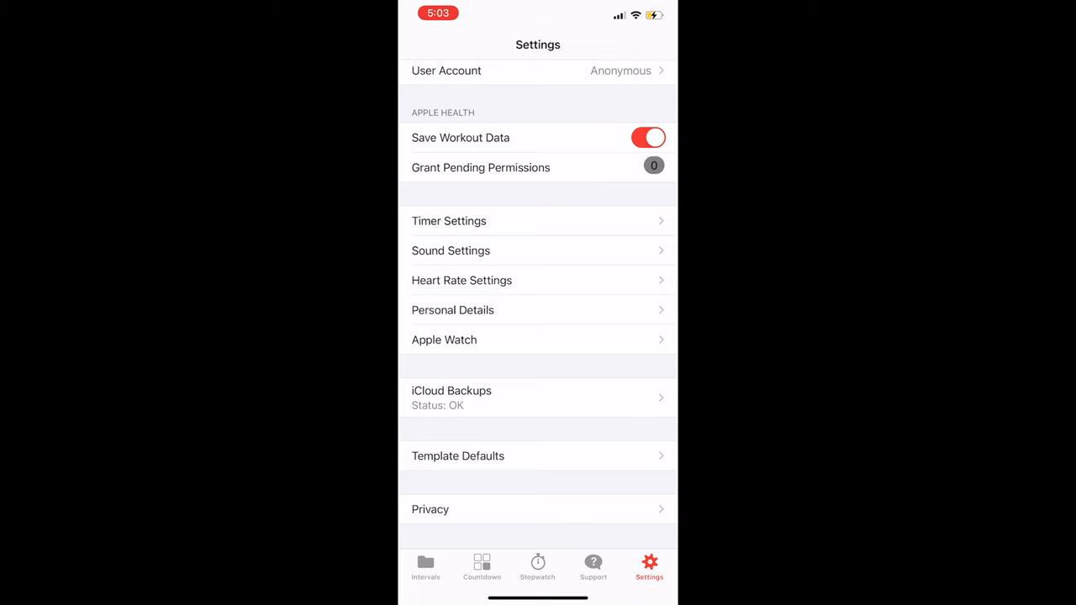
{"action": "left_click", "coordinate": [449, 220]}
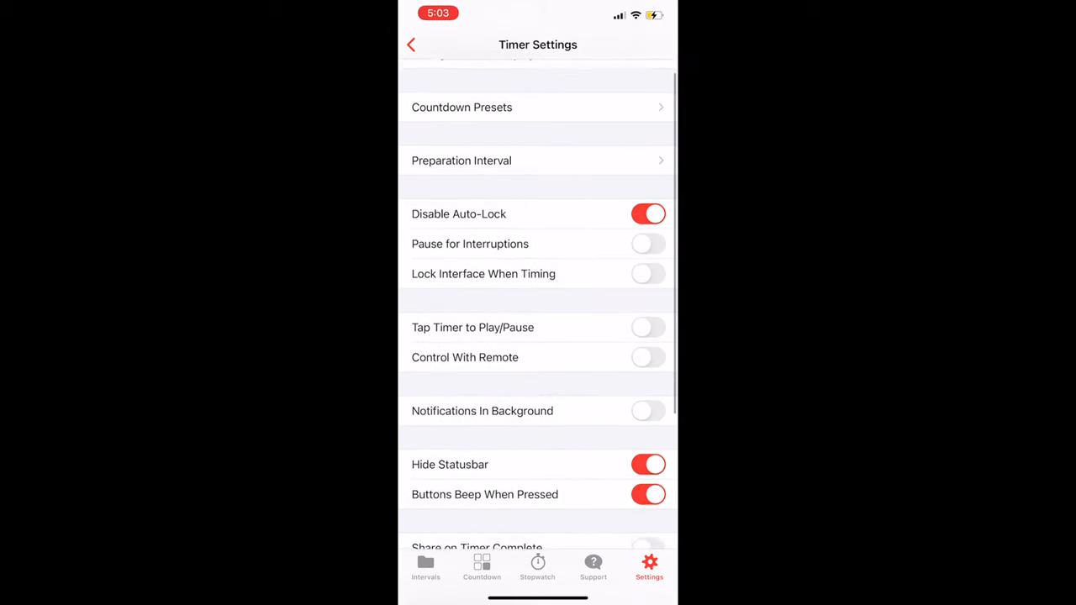
{"action": "scroll", "scroll_direction": "down", "scroll_amount": 3}
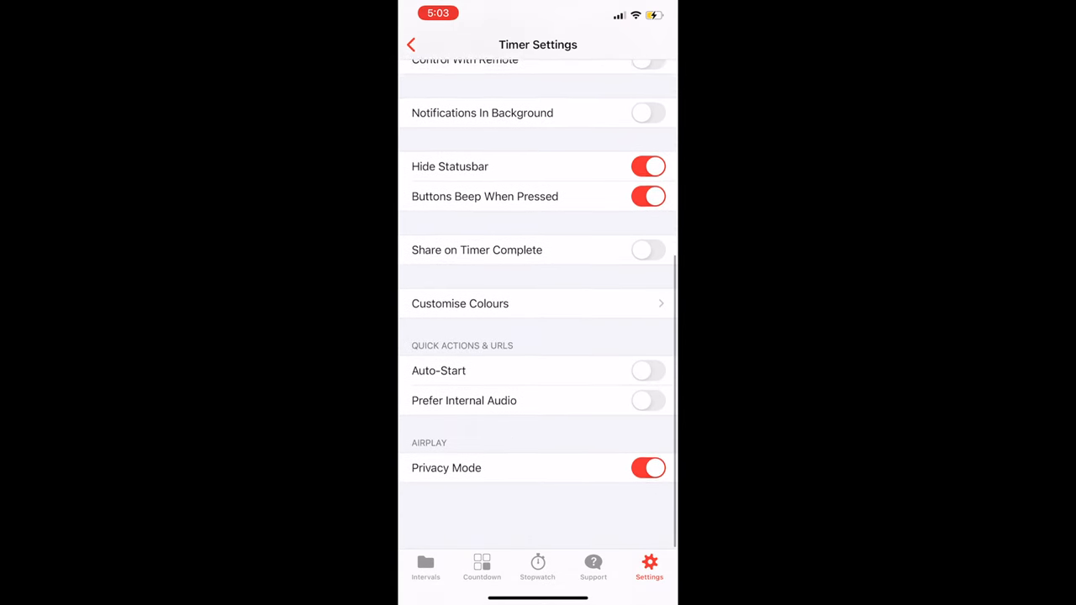
{"action": "left_click", "coordinate": [410, 44]}
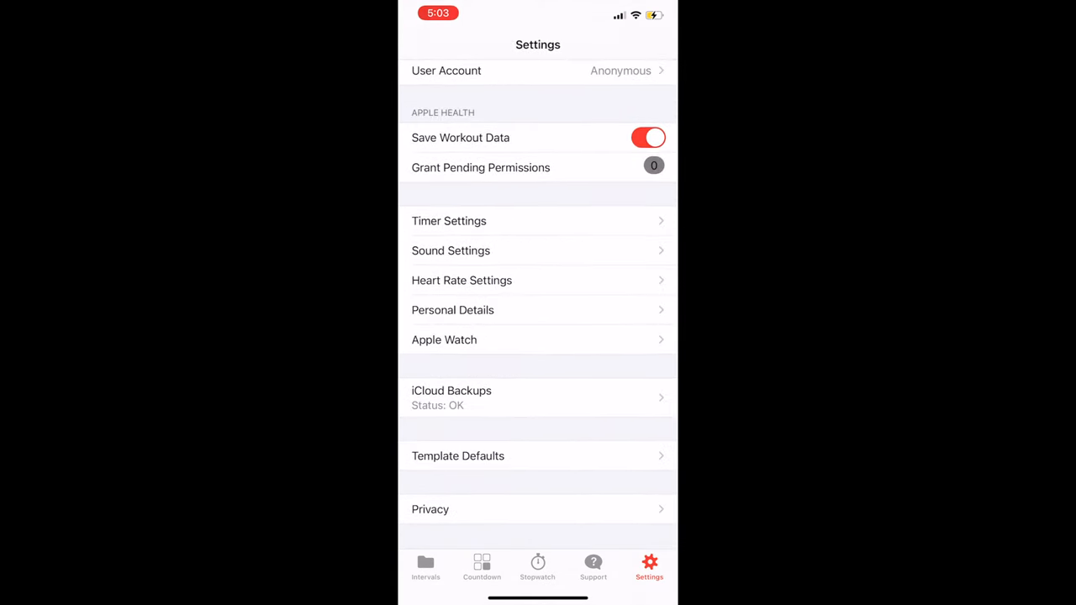
{"action": "left_click", "coordinate": [451, 251]}
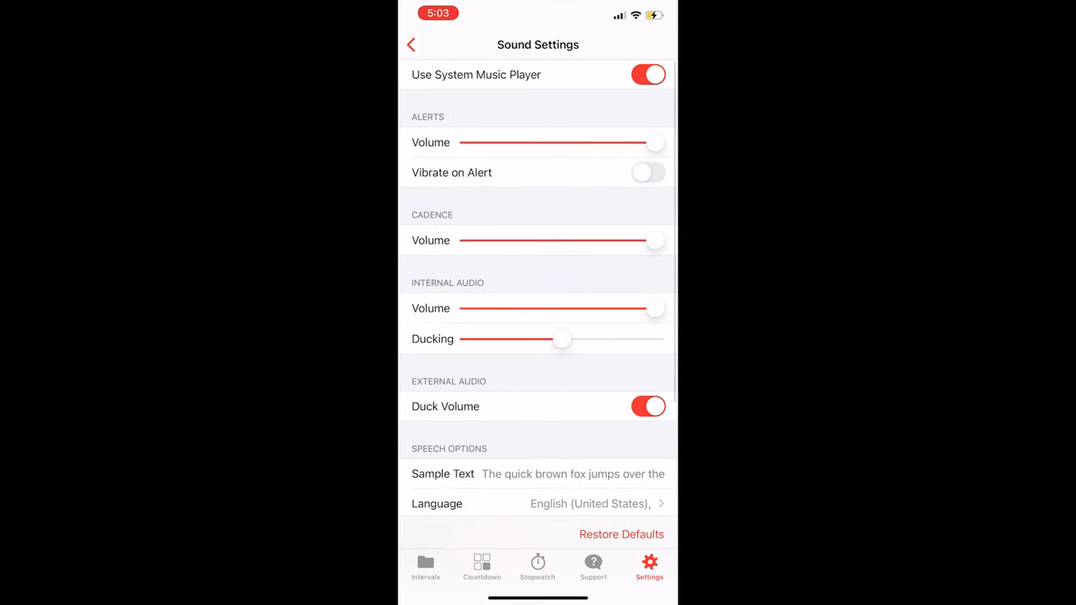
{"action": "scroll", "scroll_direction": "down", "scroll_amount": 3}
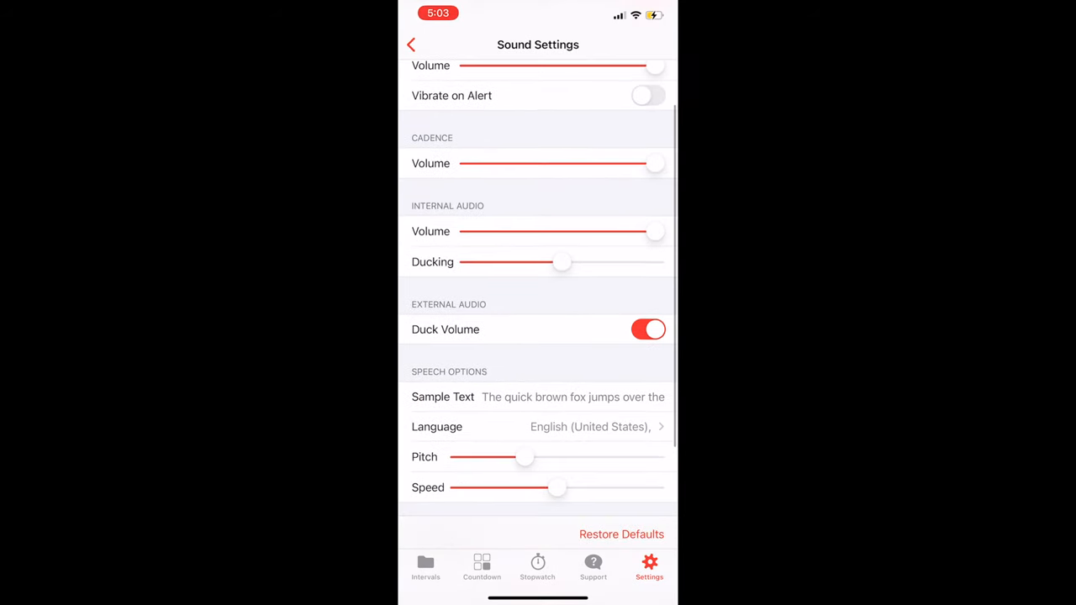
{"action": "scroll", "scroll_direction": "down", "scroll_amount": 3}
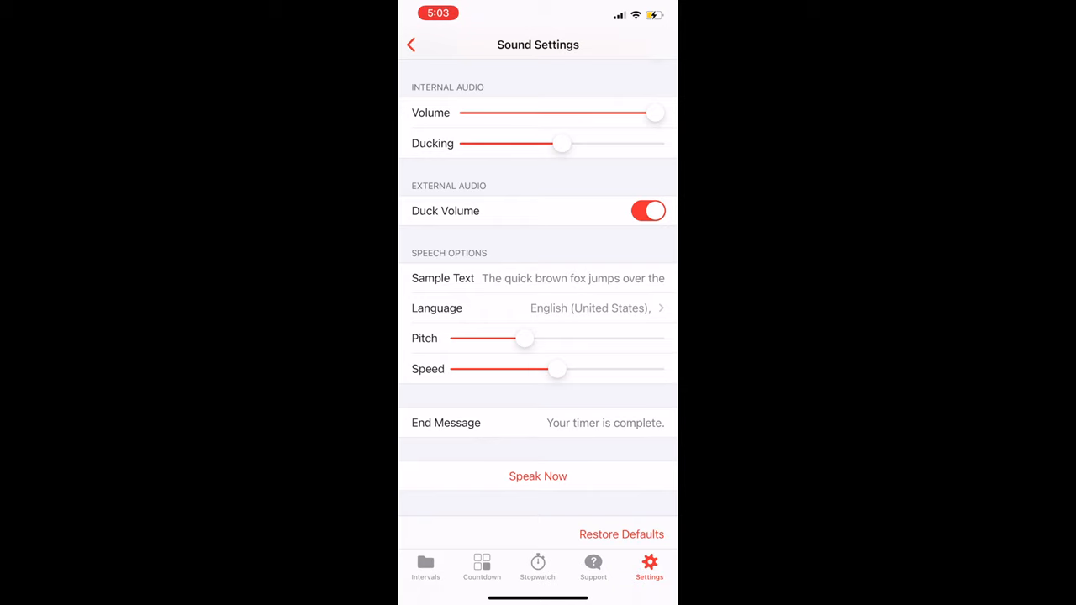
{"action": "left_click", "coordinate": [410, 44]}
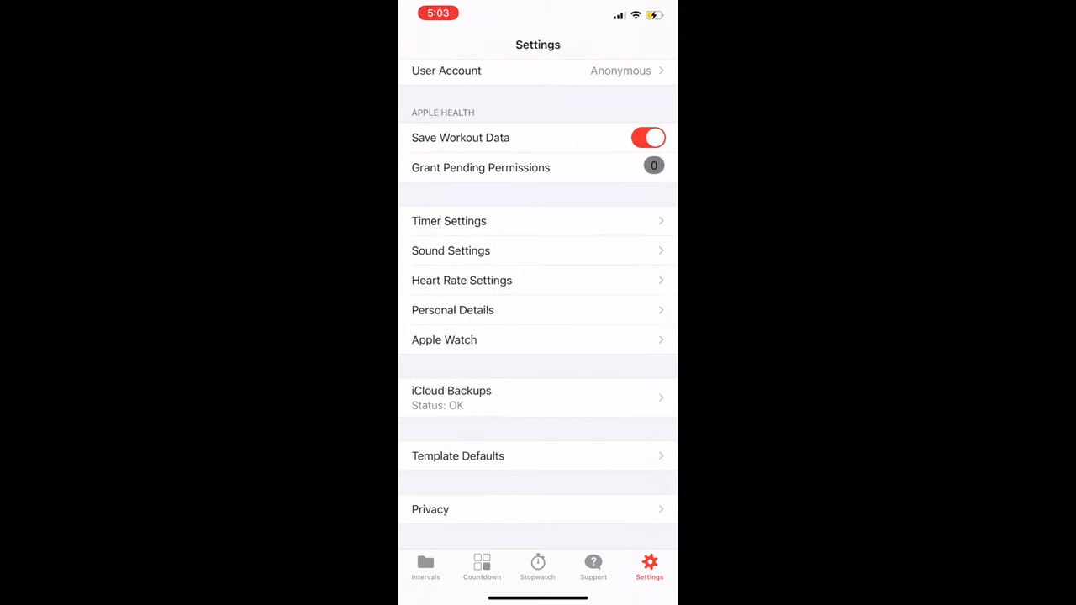
Return to the Full Body circuit and review its Audio page unchanged
{"action": "left_click", "coordinate": [425, 569]}
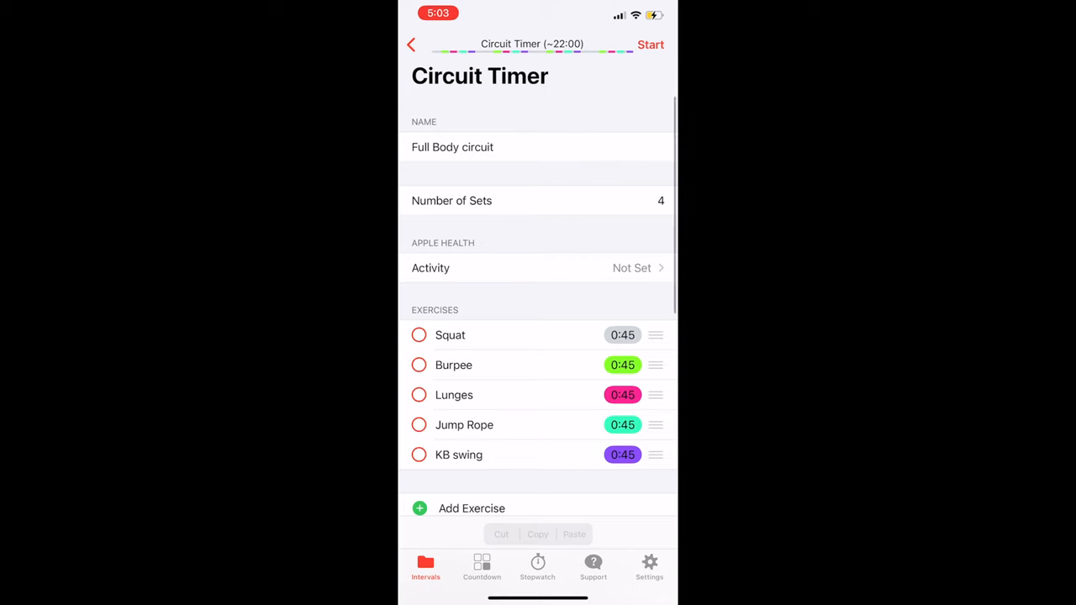
{"action": "scroll", "scroll_direction": "down", "scroll_amount": 3}
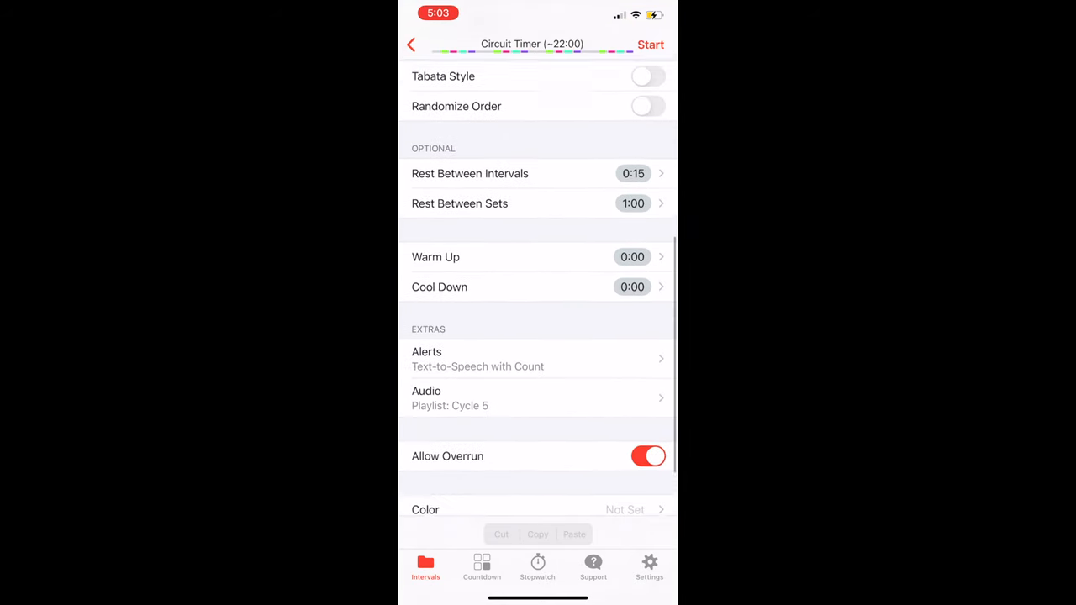
{"action": "left_click", "coordinate": [538, 397]}
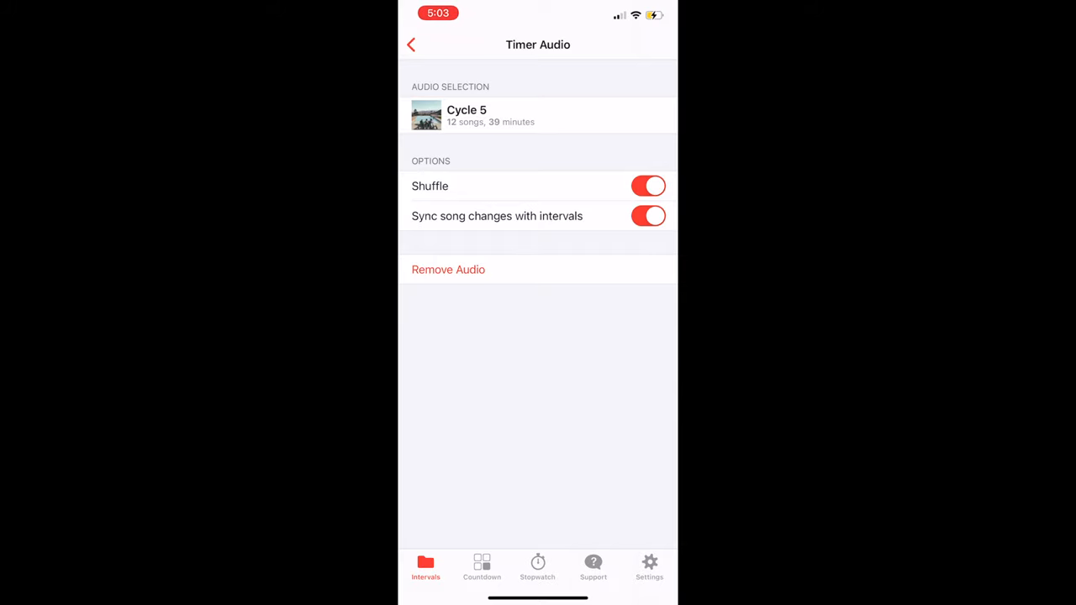
{"action": "left_click", "coordinate": [410, 44]}
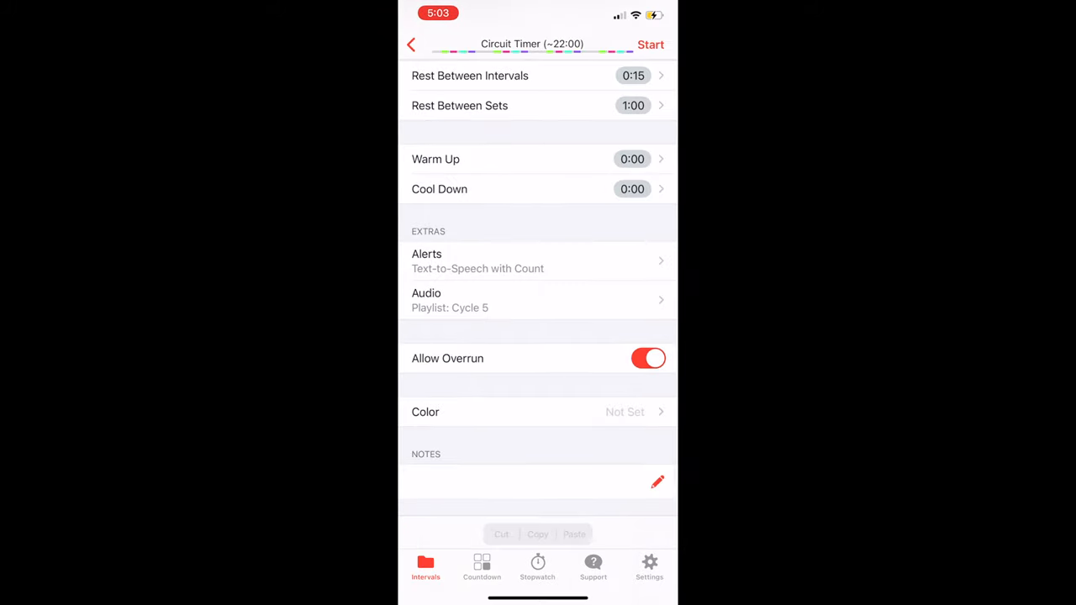
Review the Alerts list, keeping Text-to-Speech with Count selected
{"action": "left_click", "coordinate": [538, 261]}
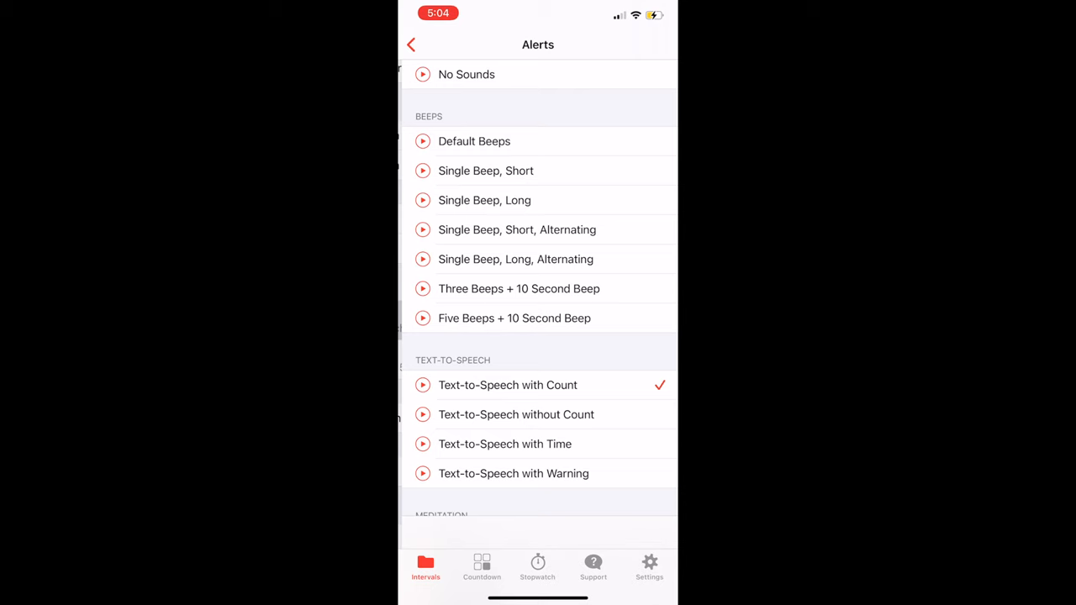
{"action": "scroll", "scroll_direction": "down", "scroll_amount": 3}
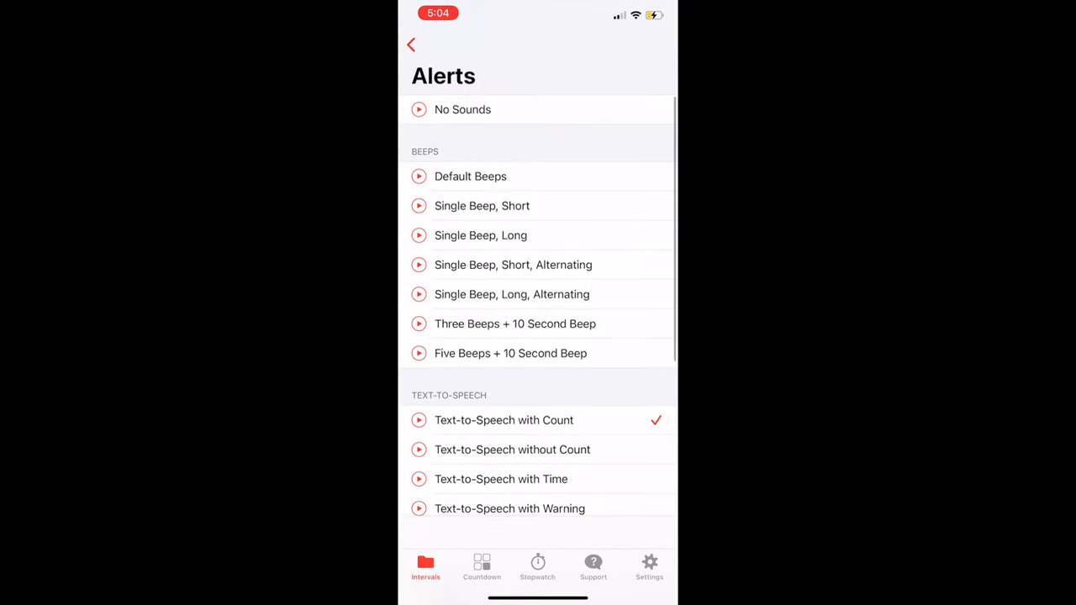
{"action": "scroll", "scroll_direction": "down", "scroll_amount": 3}
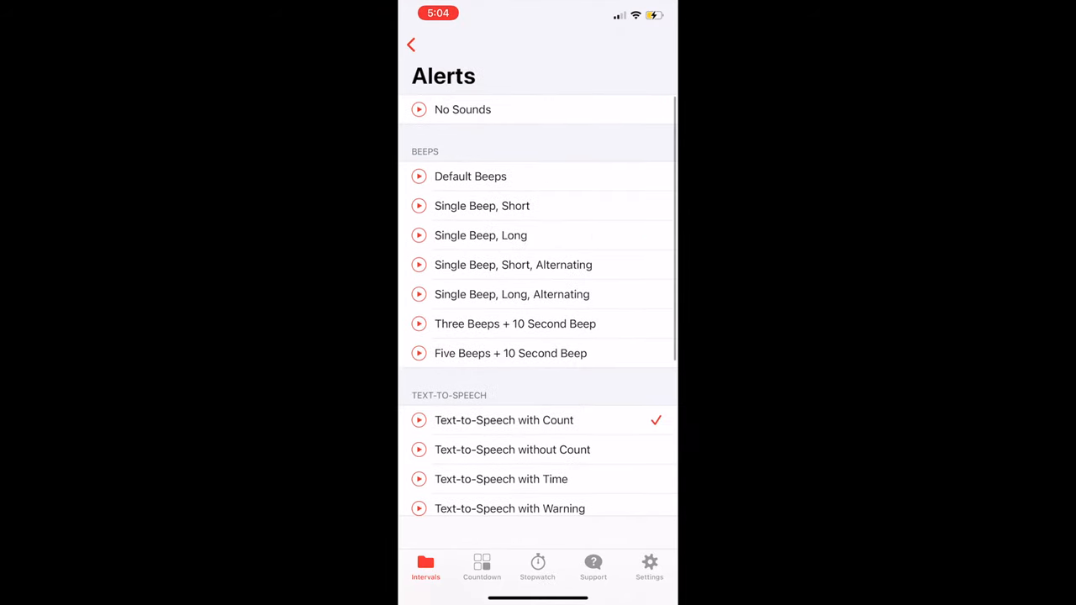
{"action": "left_click", "coordinate": [410, 43]}
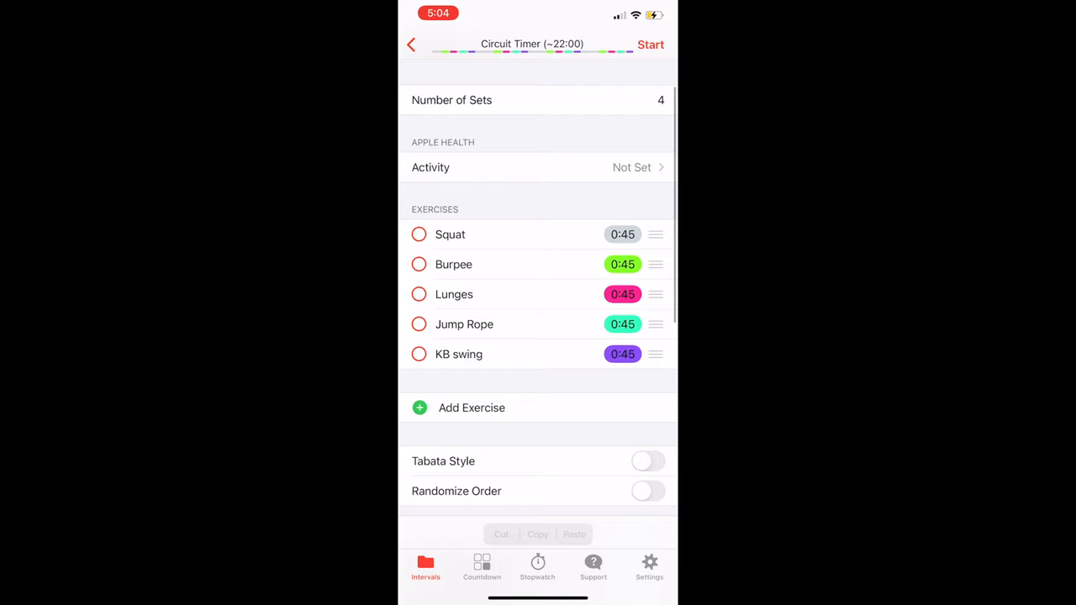
Start the Full Body circuit and pause it on the Squat interval at 00:34
{"action": "left_click", "coordinate": [651, 44]}
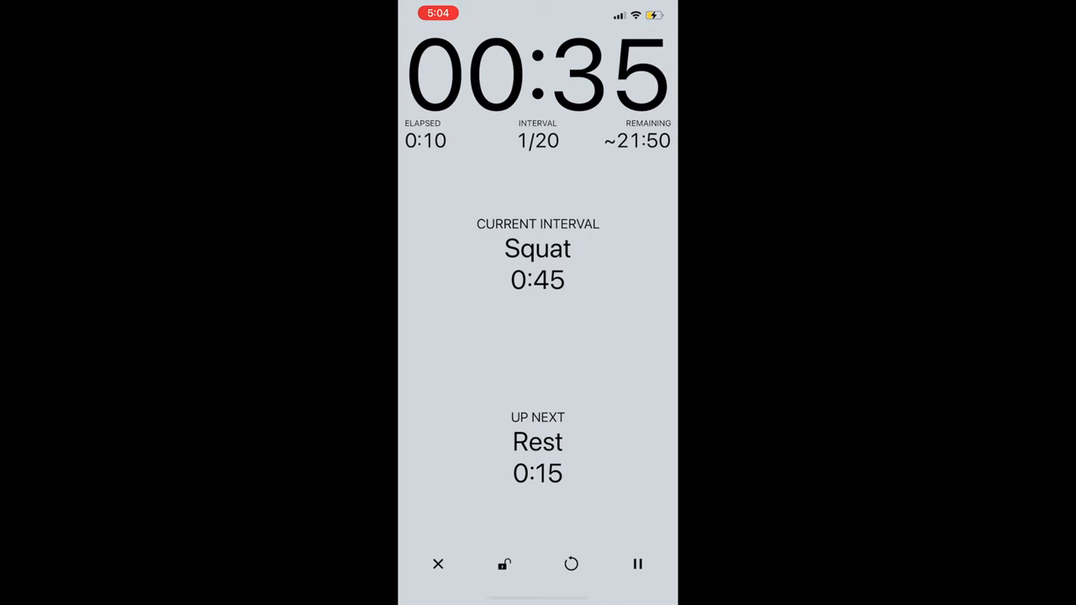
{"action": "left_click", "coordinate": [637, 565]}
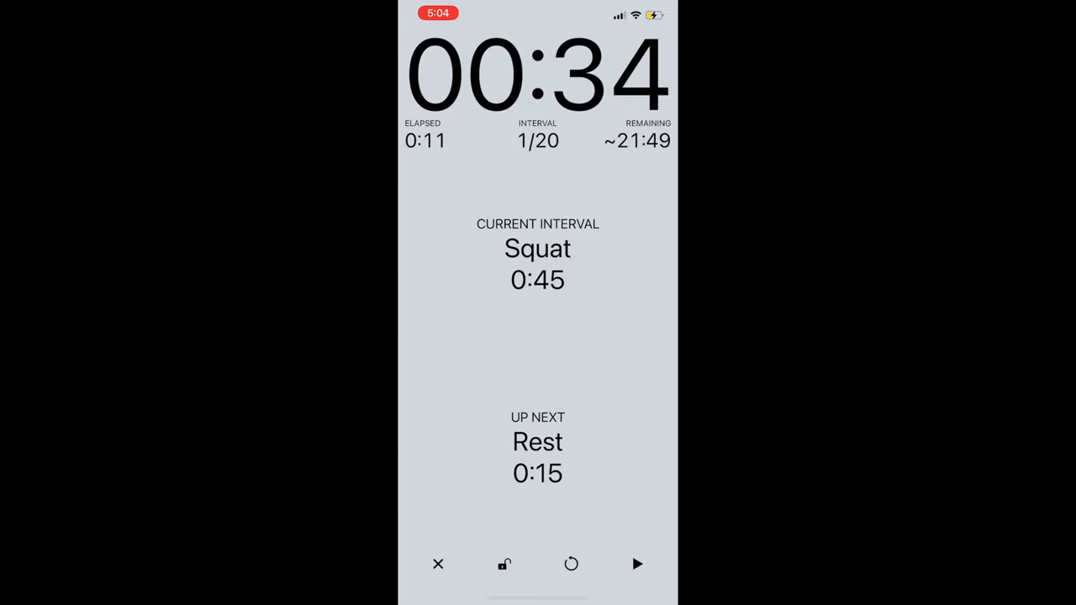